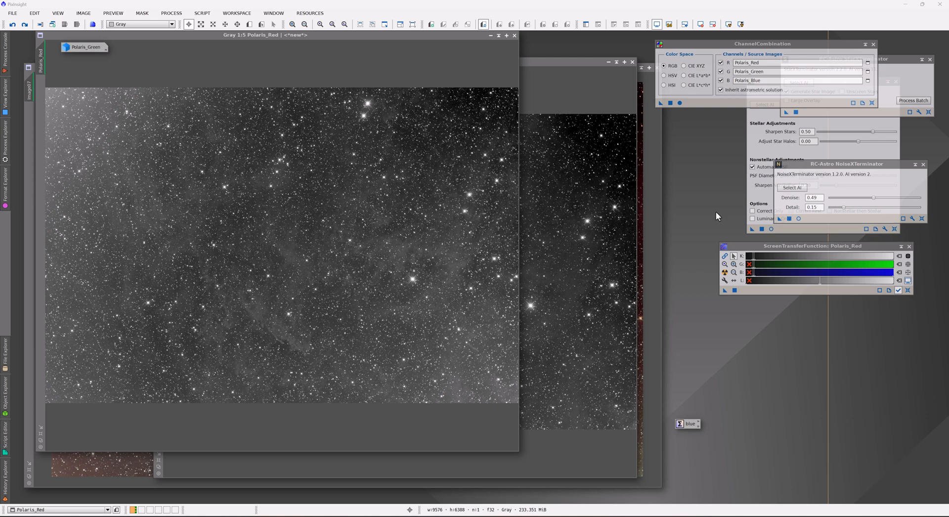
mouse_move(716, 213)
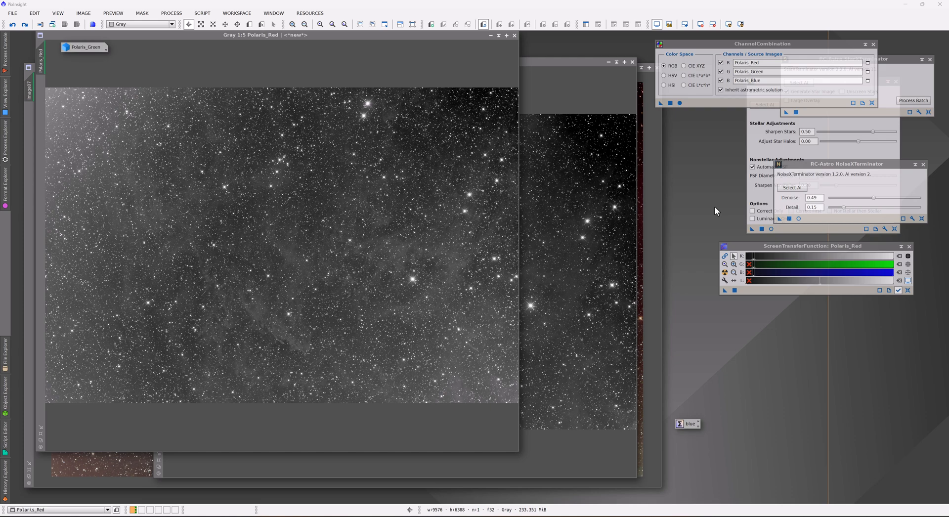
mouse_move(301, 281)
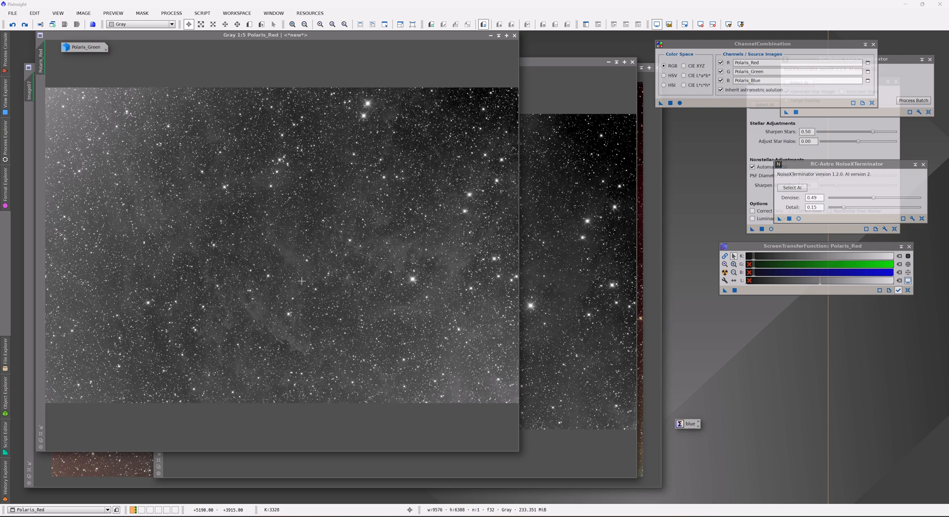
mouse_move(213, 252)
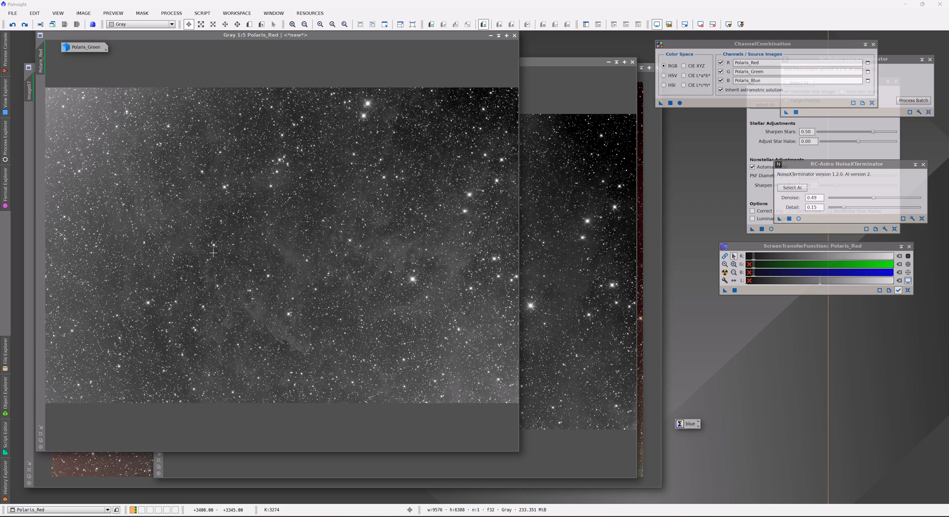
mouse_move(334, 290)
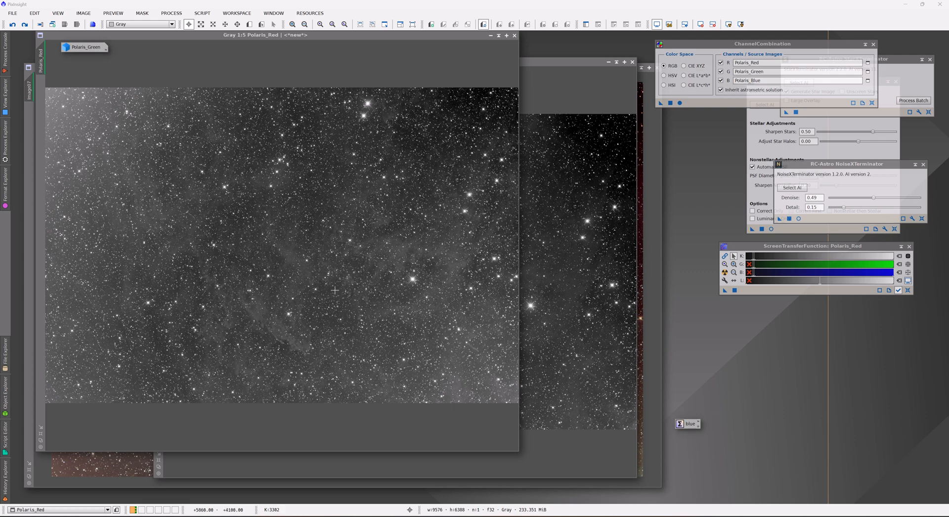
mouse_move(375, 329)
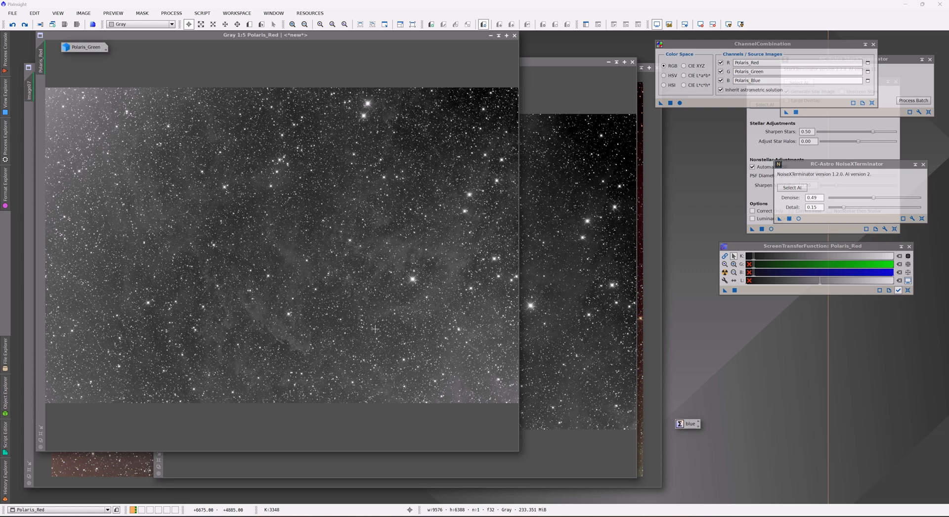
mouse_move(321, 310)
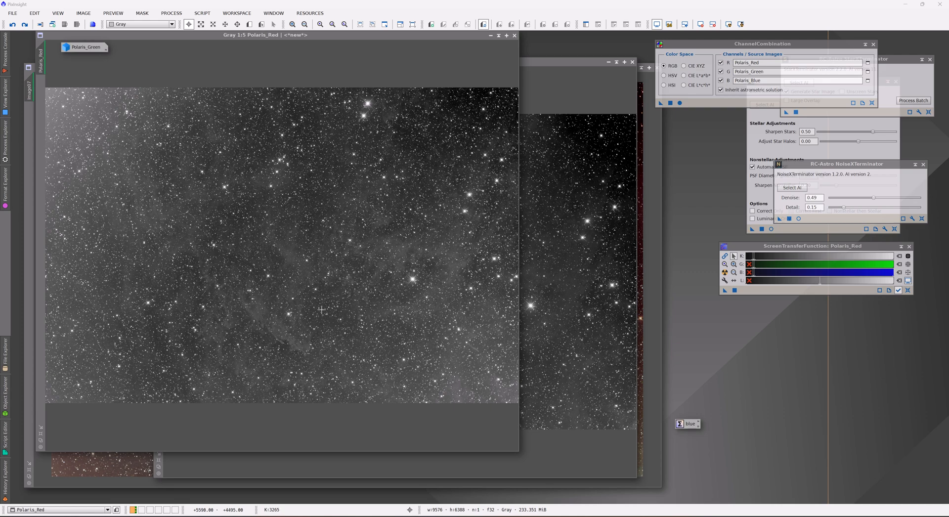
mouse_move(332, 306)
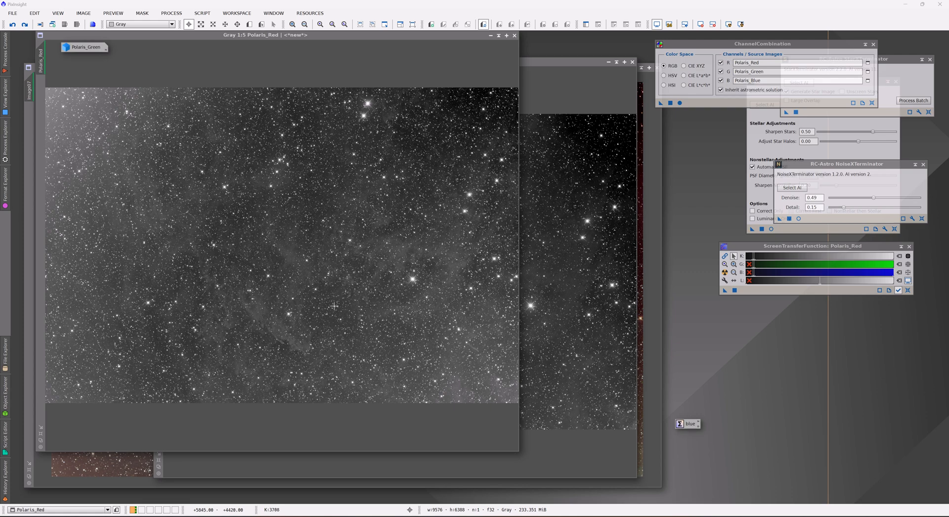
mouse_move(301, 277)
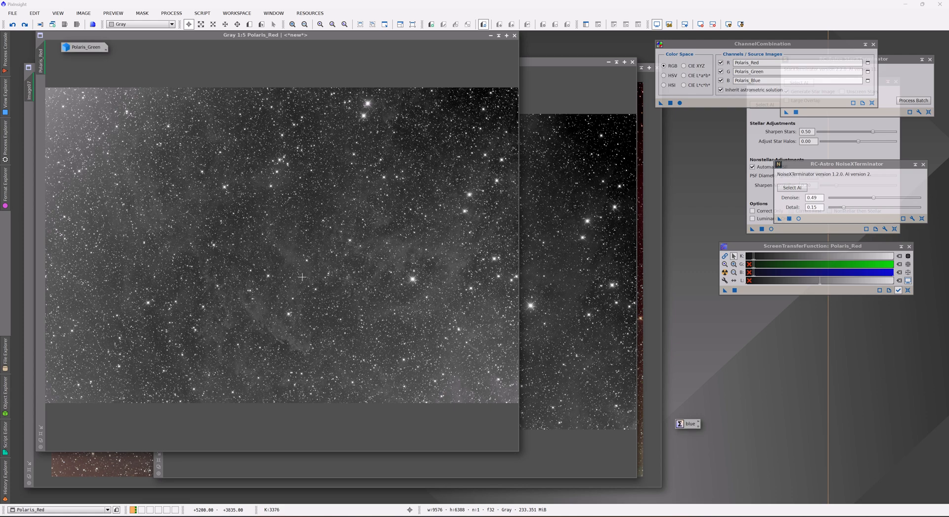
mouse_move(347, 285)
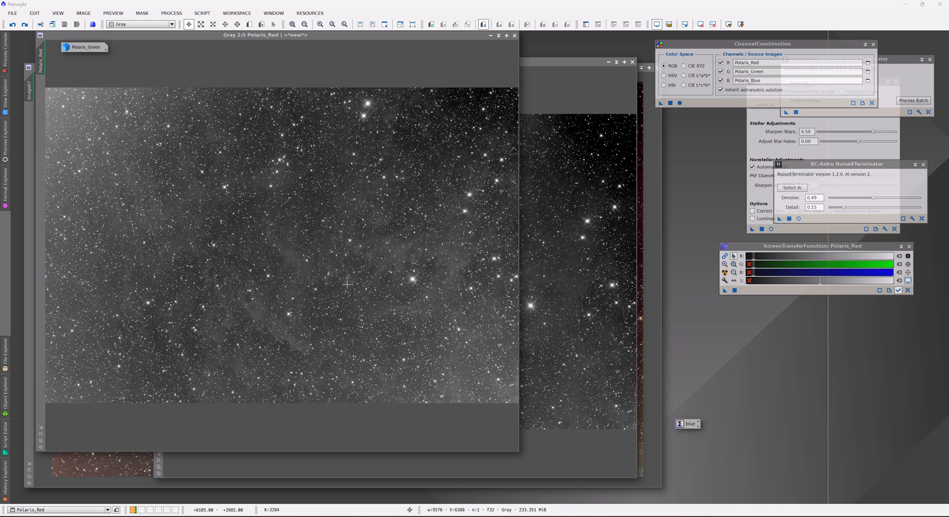
mouse_move(257, 260)
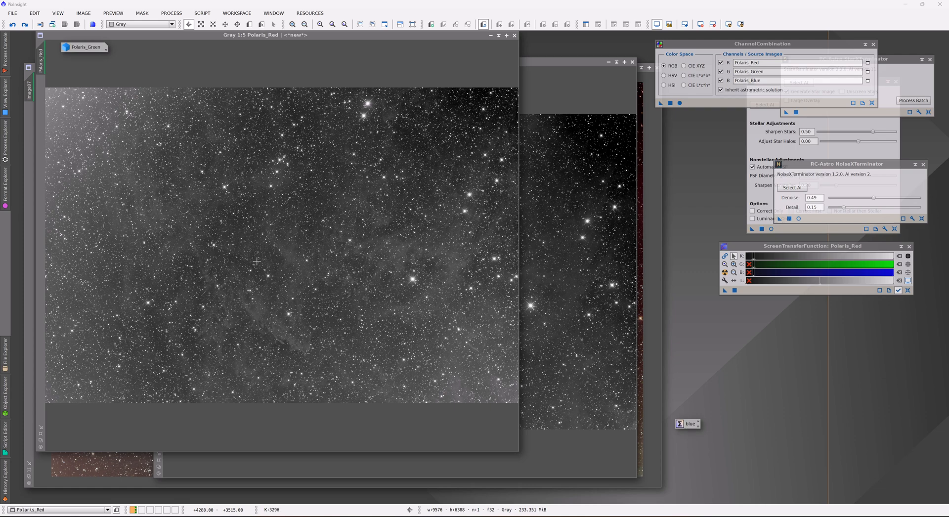
mouse_move(426, 149)
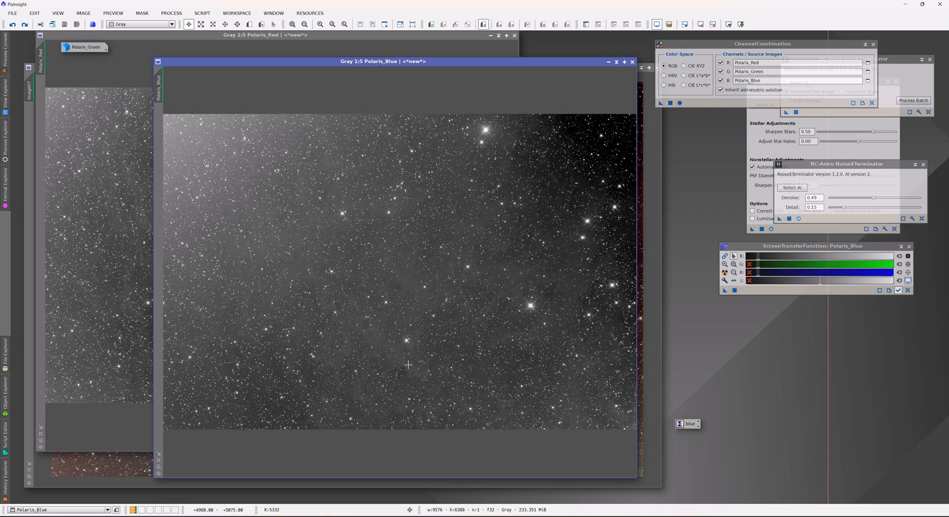
mouse_move(478, 304)
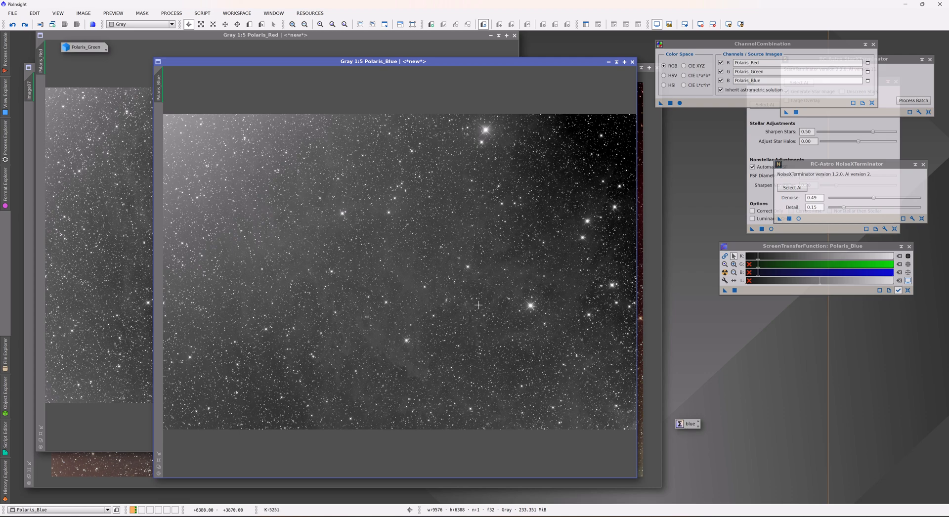
mouse_move(572, 149)
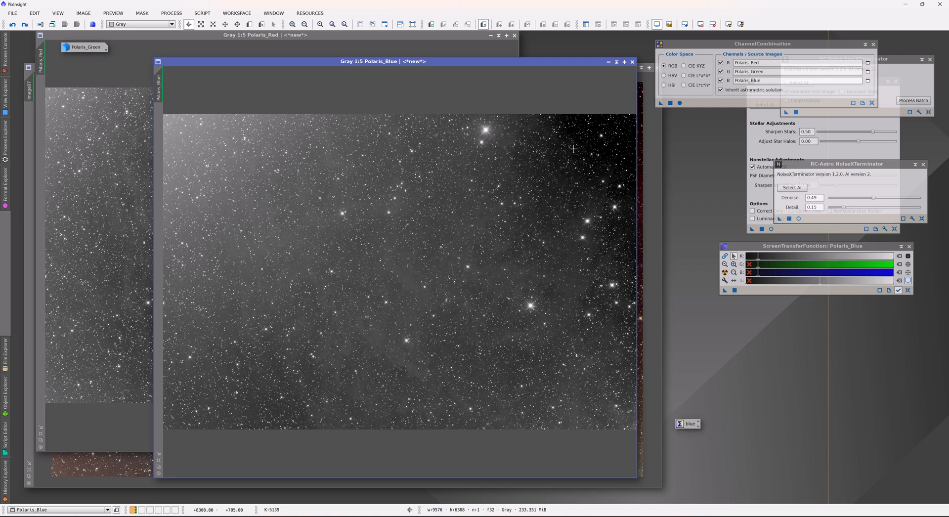
mouse_move(608, 62)
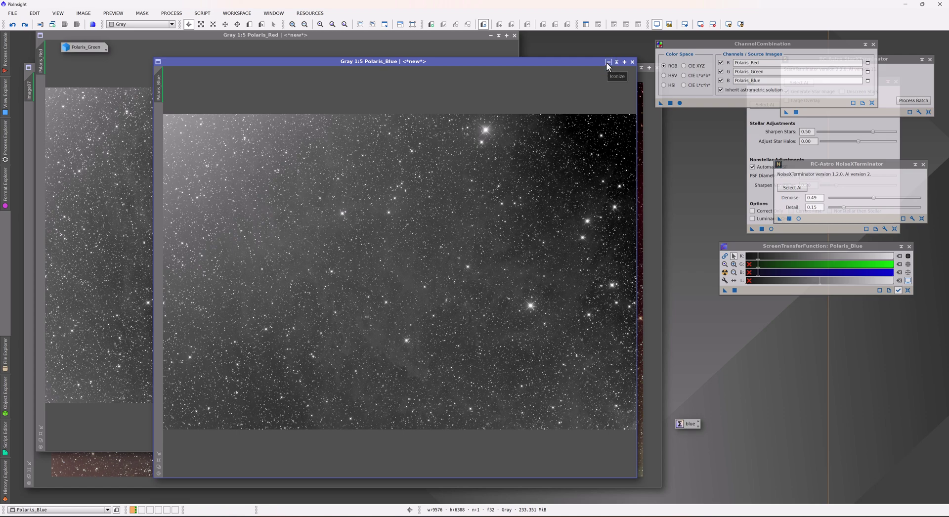
Step: Minimize the Polaris_Blue channel image to set it aside
left_click(608, 62)
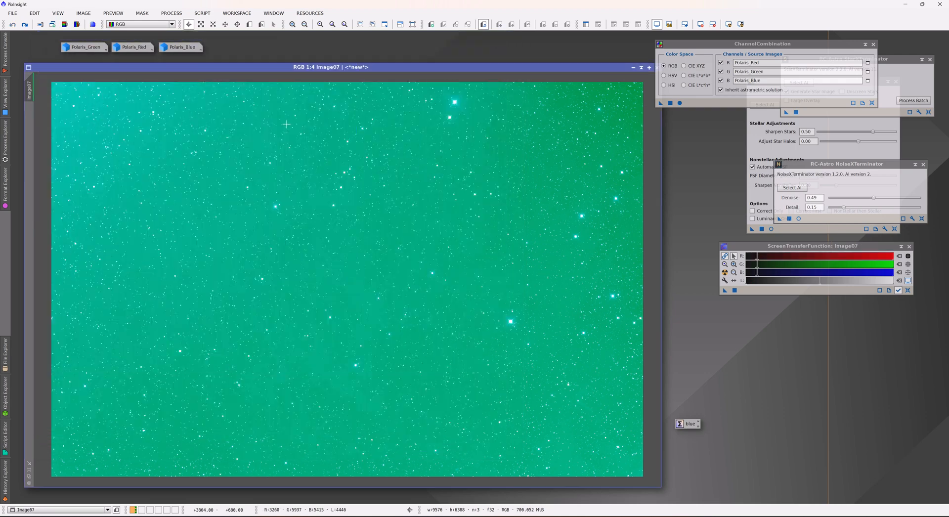
mouse_move(211, 130)
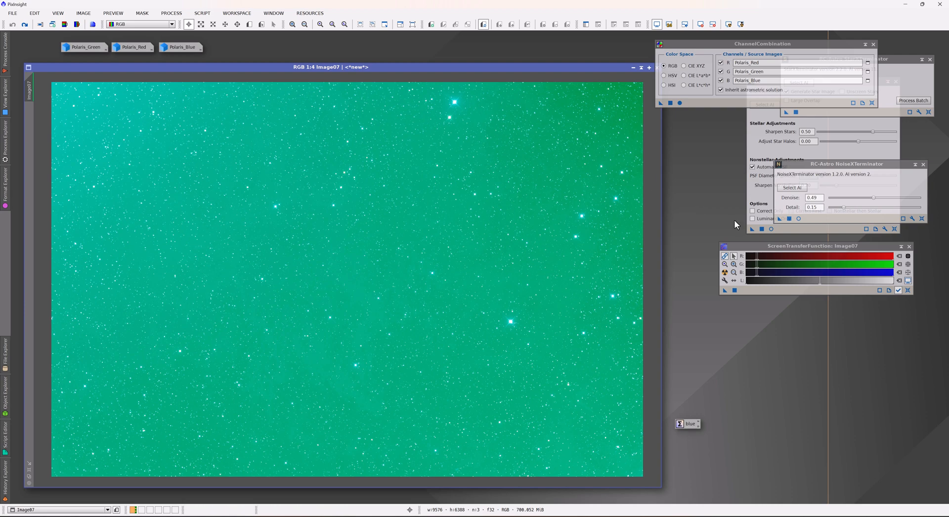
mouse_move(730, 261)
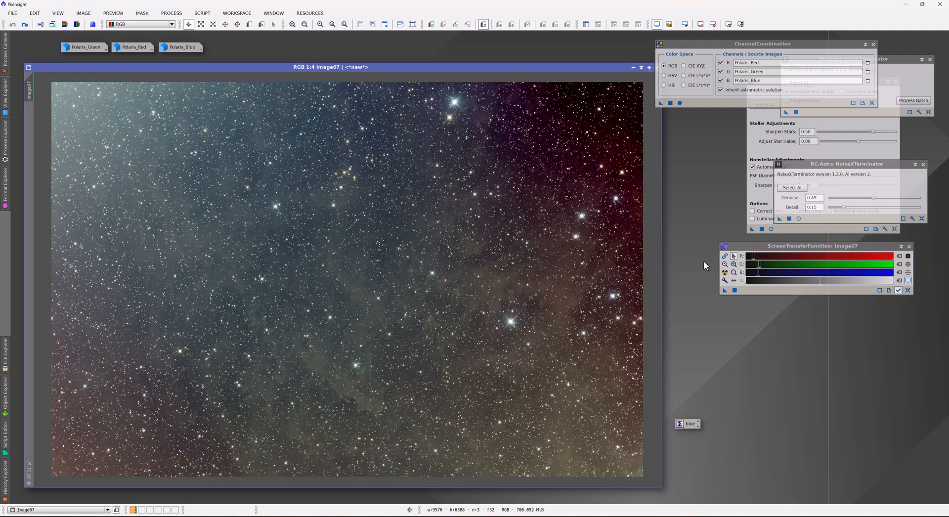
mouse_move(687, 363)
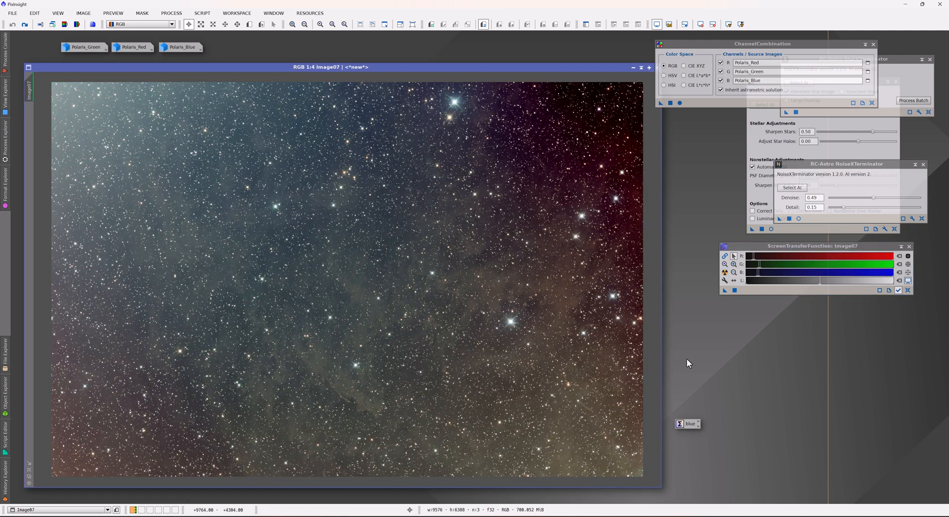
mouse_move(305, 253)
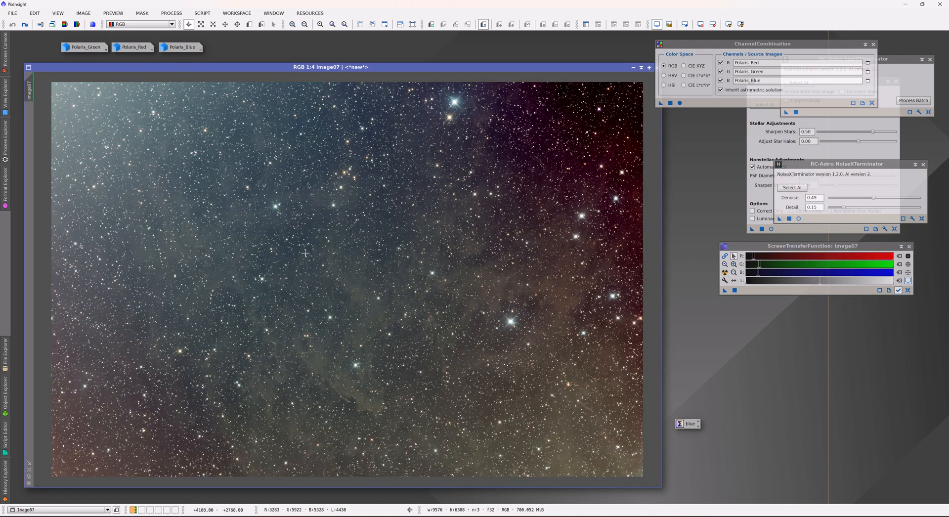
mouse_move(272, 358)
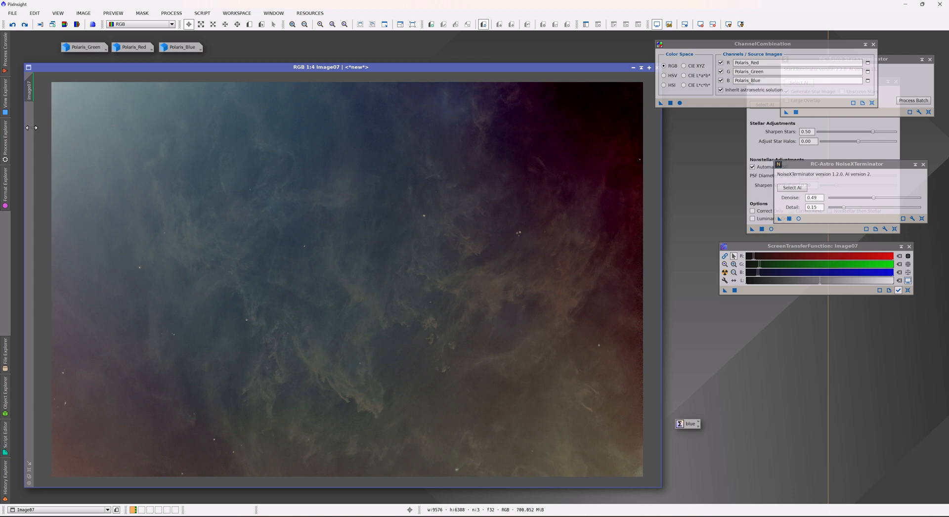
mouse_move(78, 147)
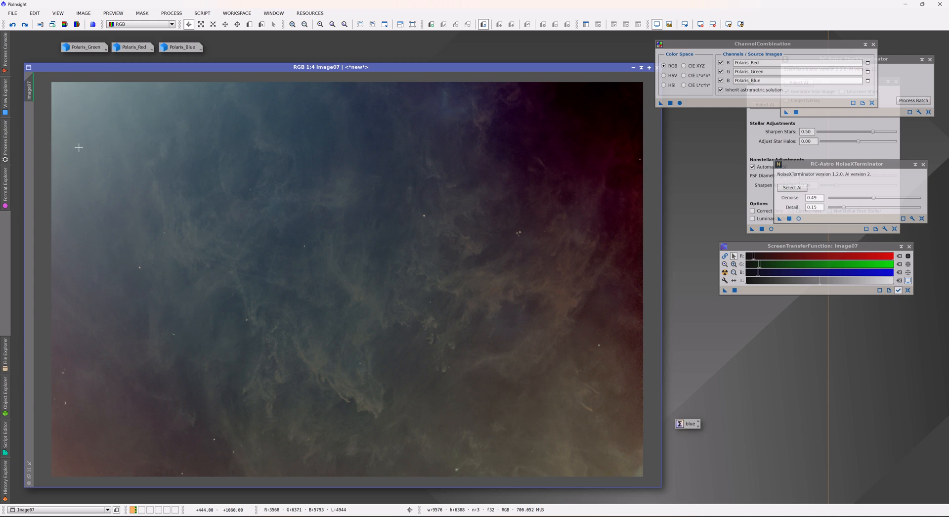
mouse_move(89, 162)
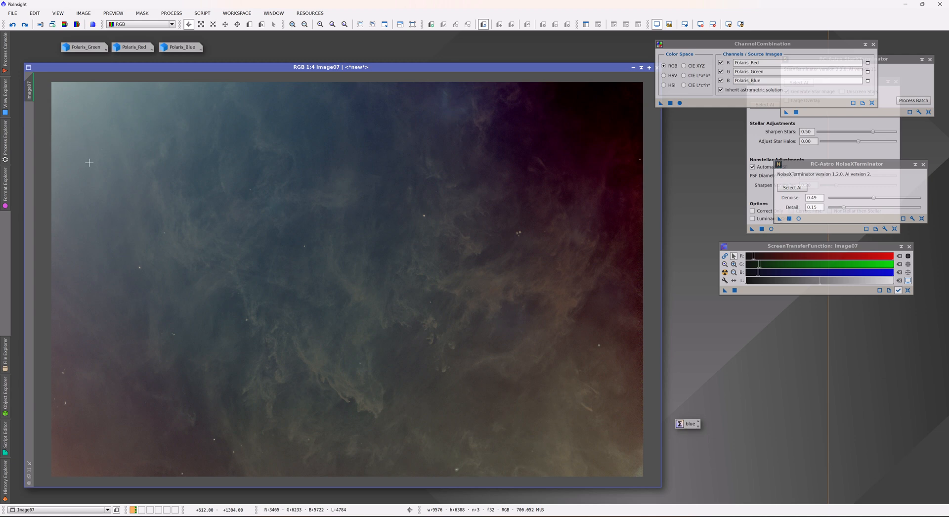
mouse_move(103, 113)
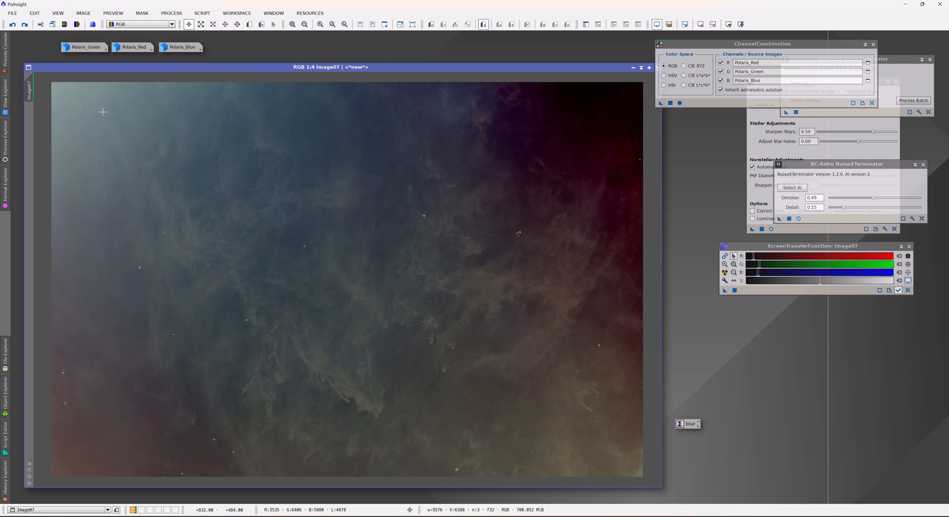
mouse_move(186, 223)
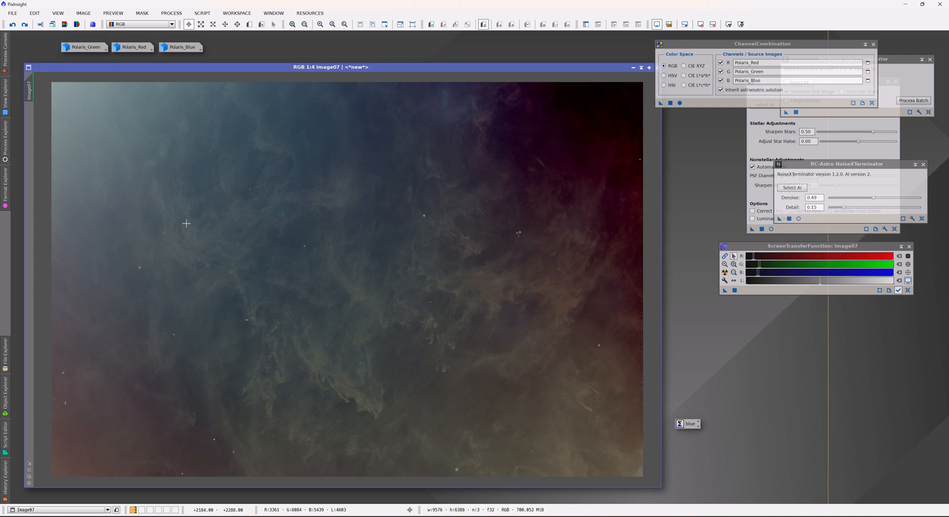
mouse_move(179, 223)
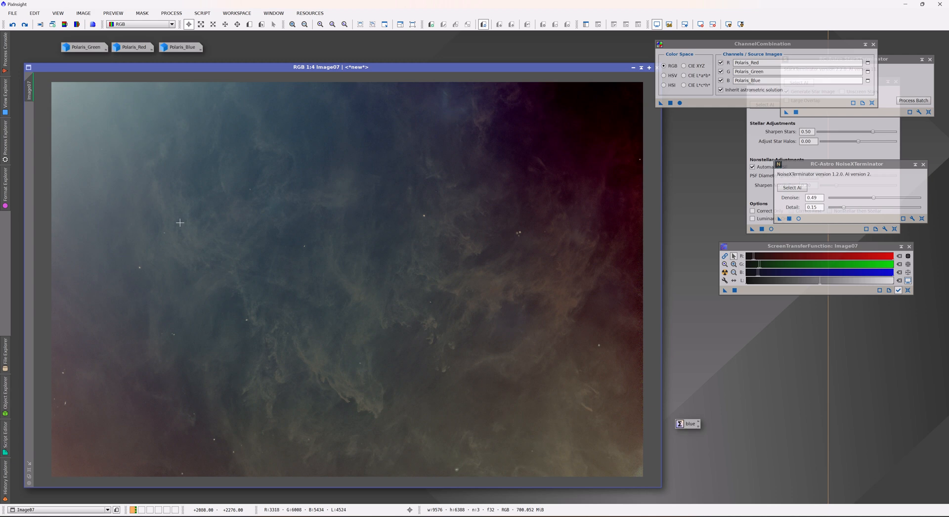
mouse_move(225, 438)
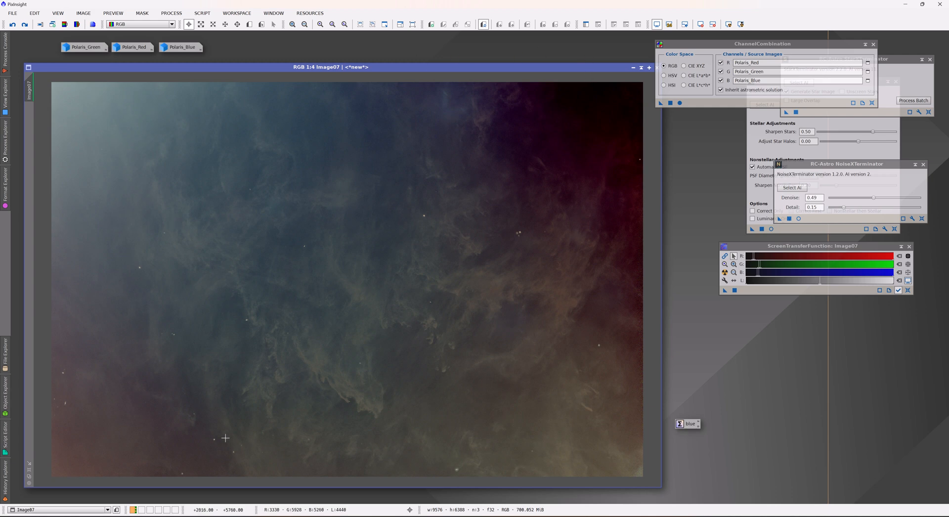
mouse_move(284, 229)
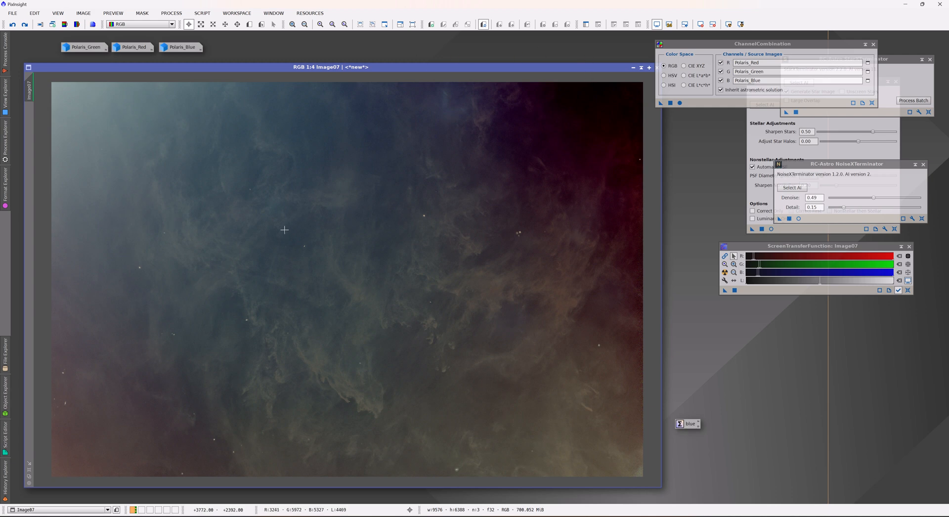
mouse_move(288, 228)
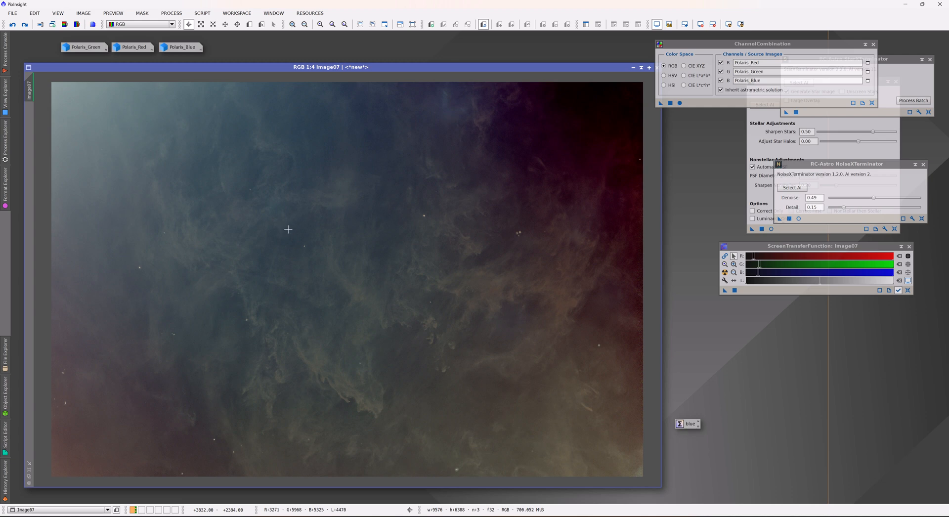
mouse_move(250, 129)
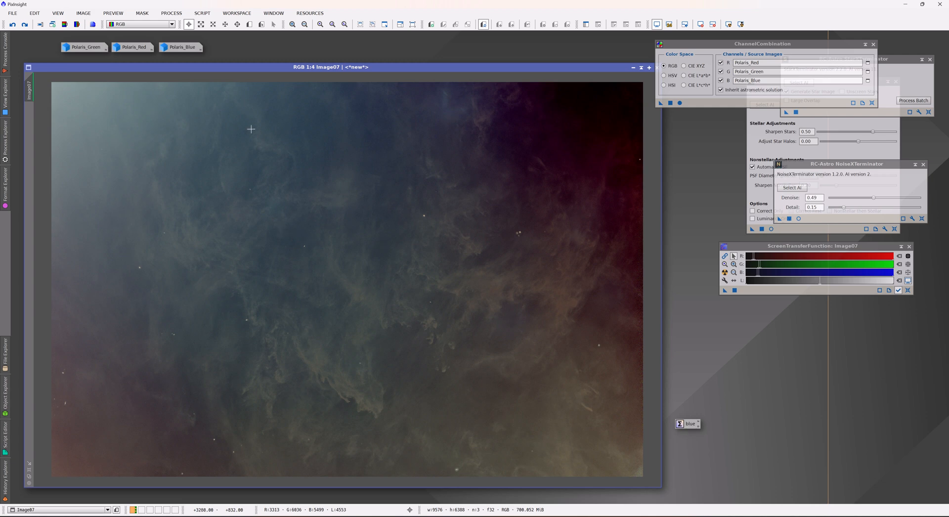
Step: Undo back to the linear image with stars, before star removal
left_click(25, 25)
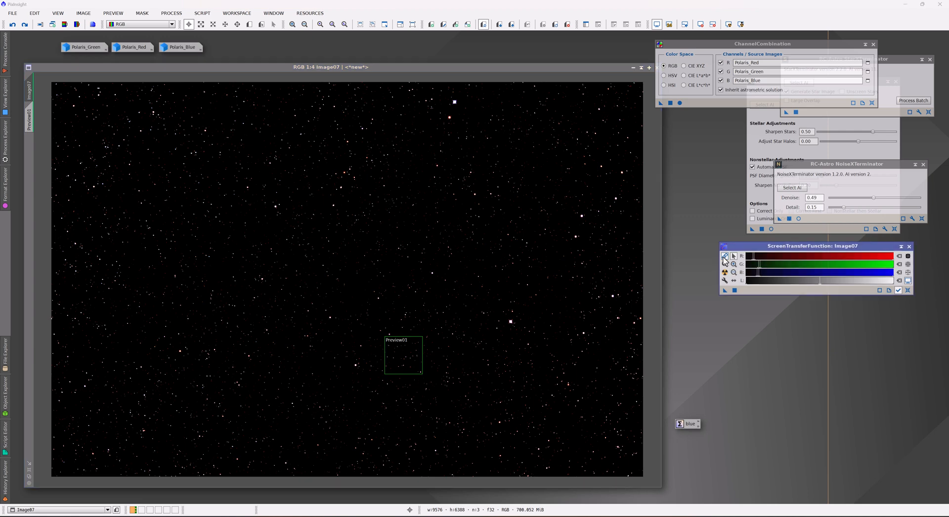
mouse_move(723, 272)
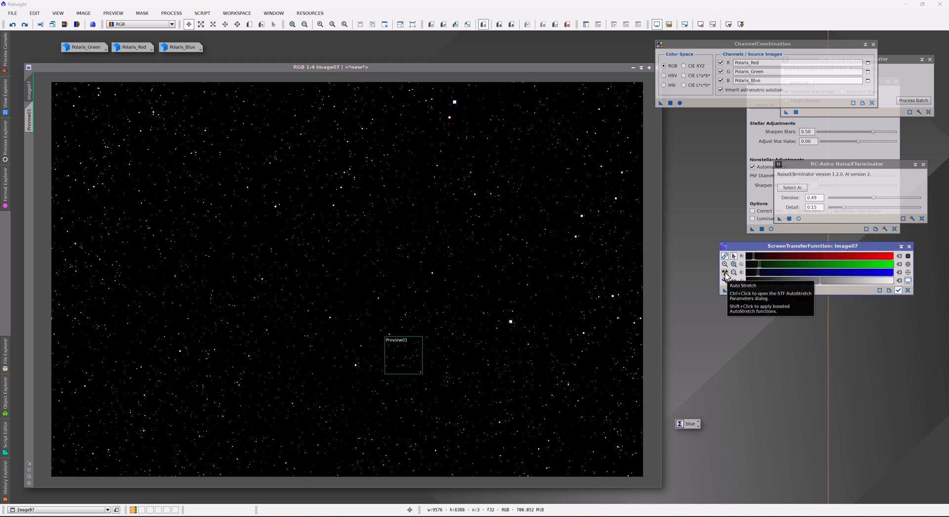
Step: Auto Stretch the RGB image in ScreenTransferFunction to reveal dust and stars
left_click(725, 271)
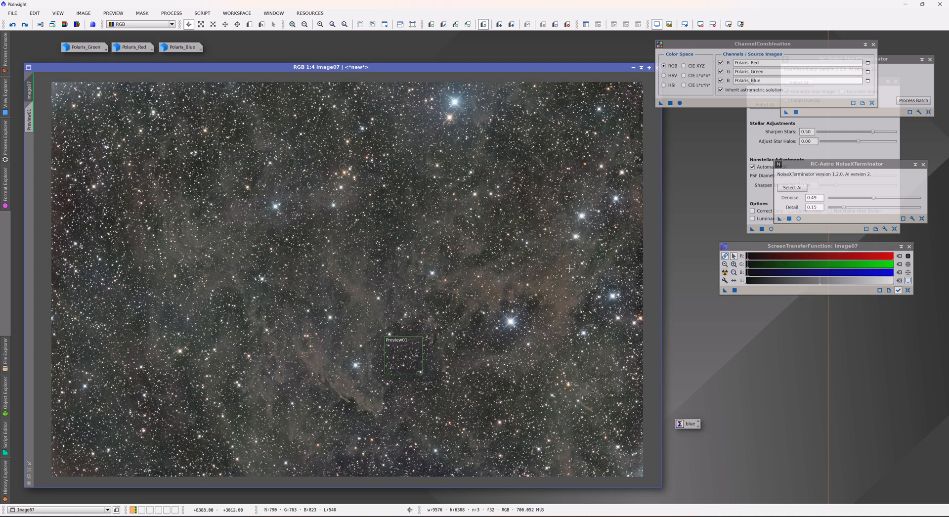
mouse_move(536, 246)
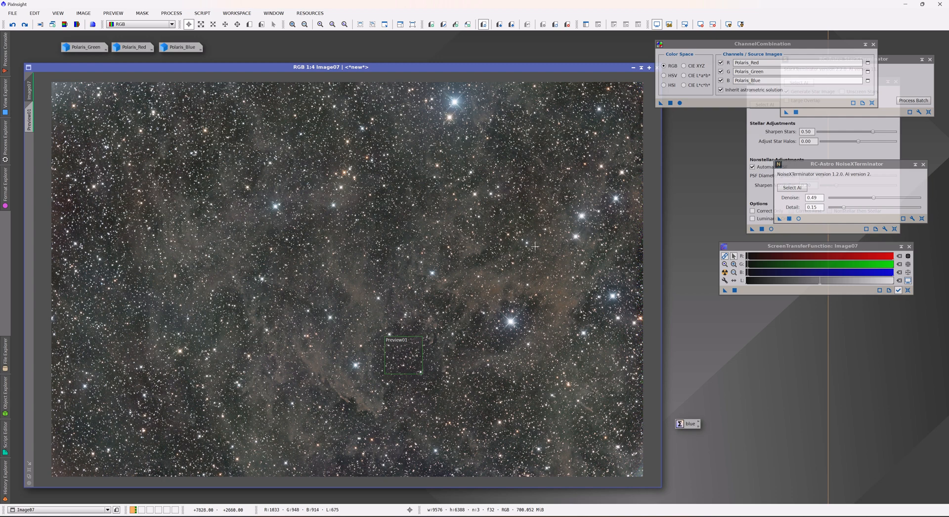
mouse_move(232, 175)
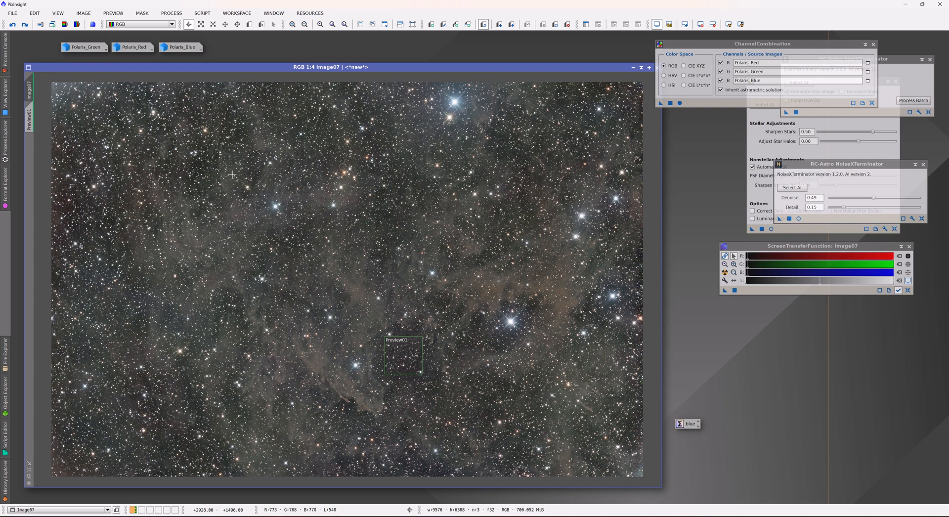
mouse_move(256, 224)
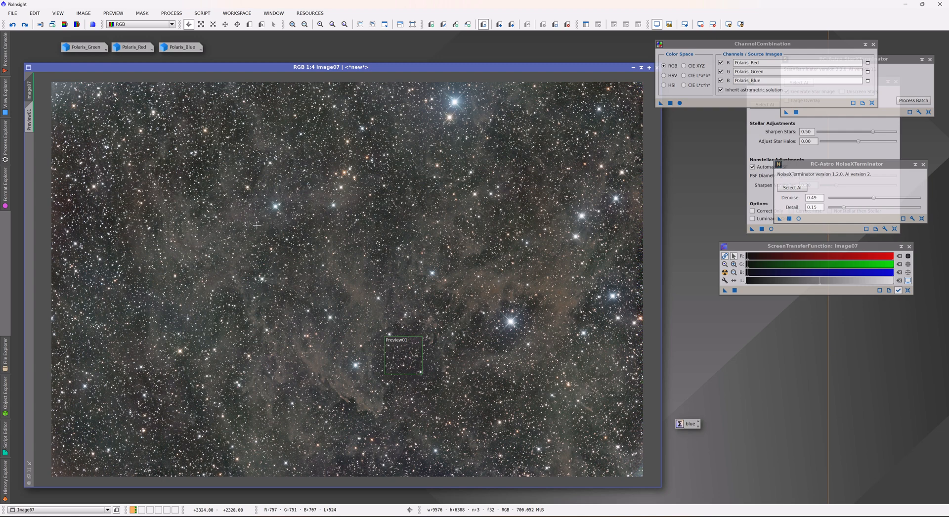
mouse_move(234, 302)
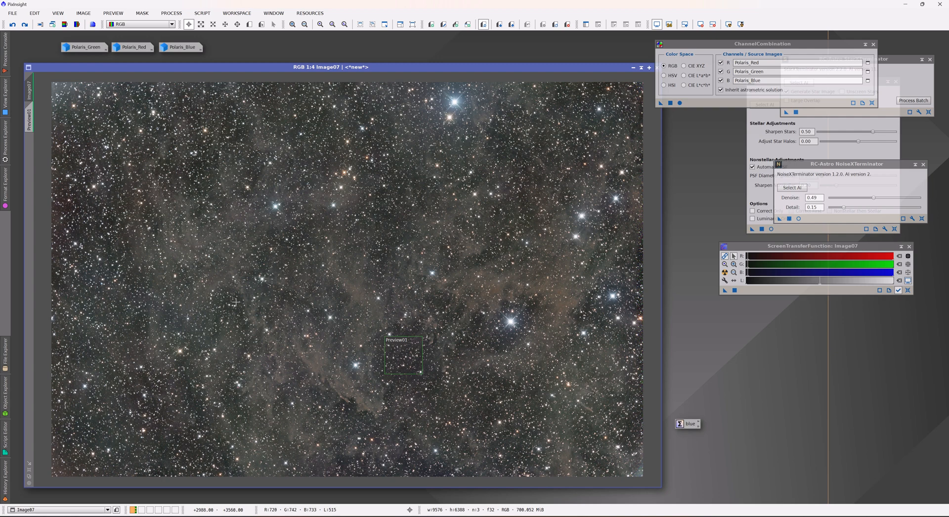
mouse_move(366, 225)
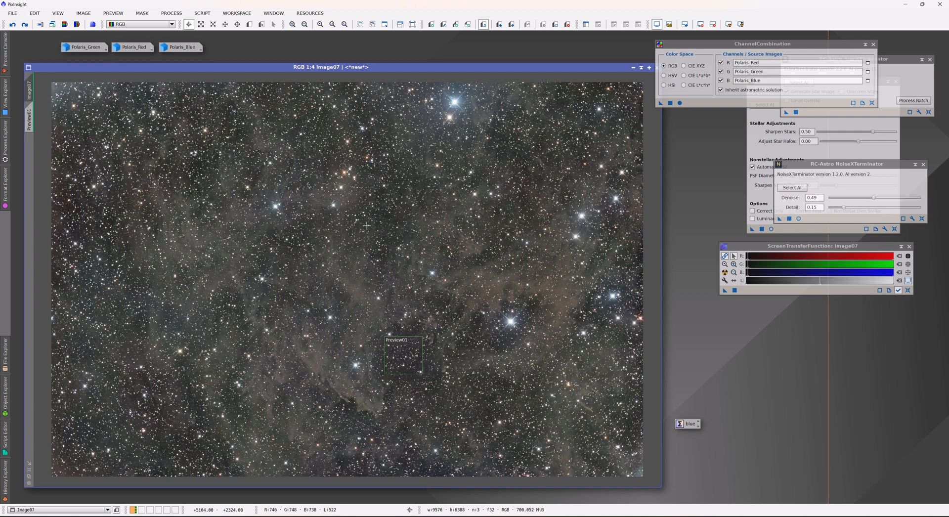
mouse_move(458, 321)
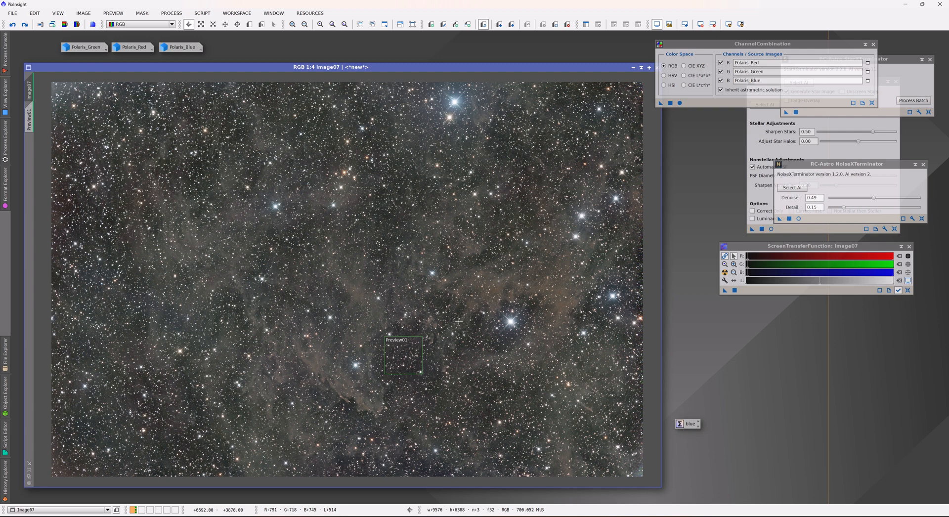
mouse_move(461, 316)
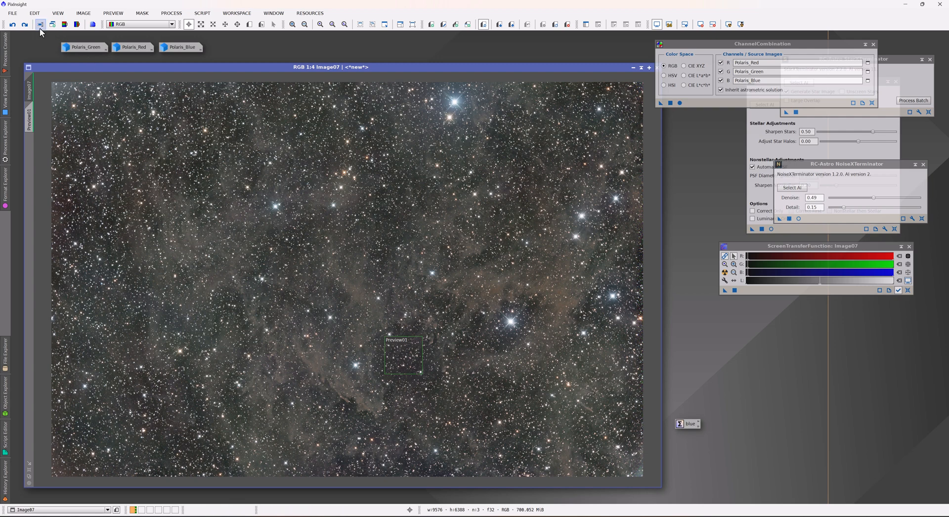
Step: Redo through the history to the starless Polaris_RGB version, zooming in to inspect it
left_click(41, 24)
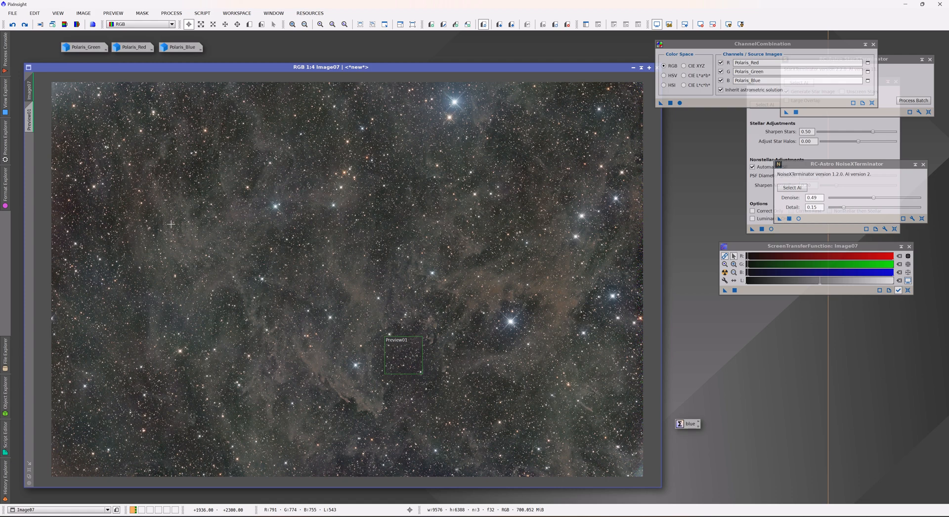
mouse_move(171, 226)
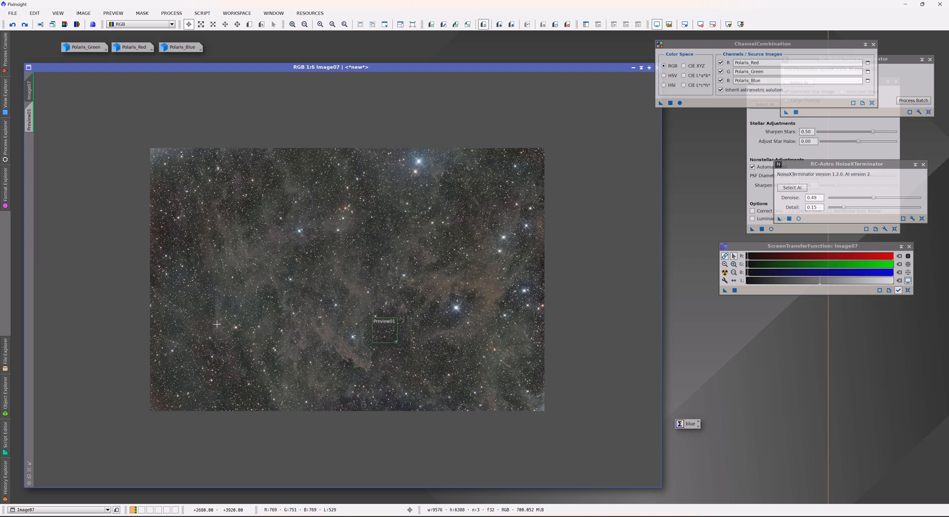
left_click(293, 24)
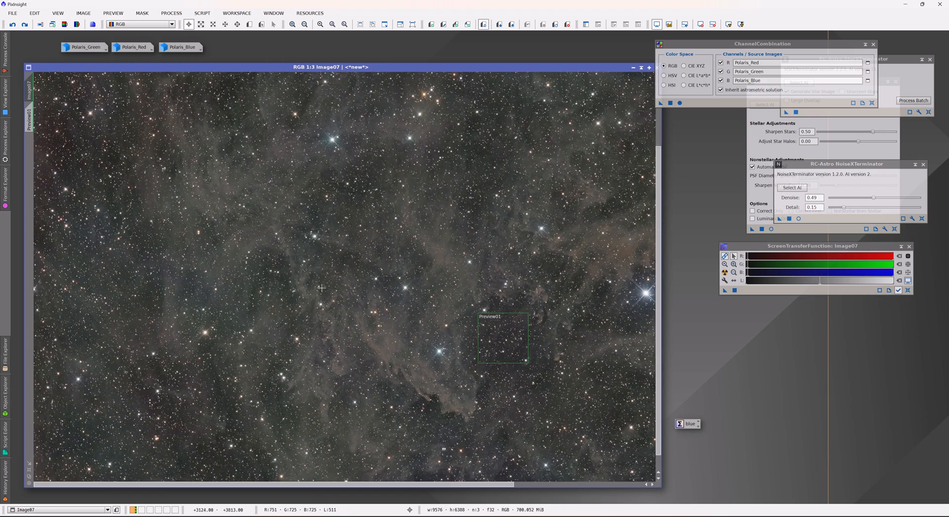
mouse_move(158, 81)
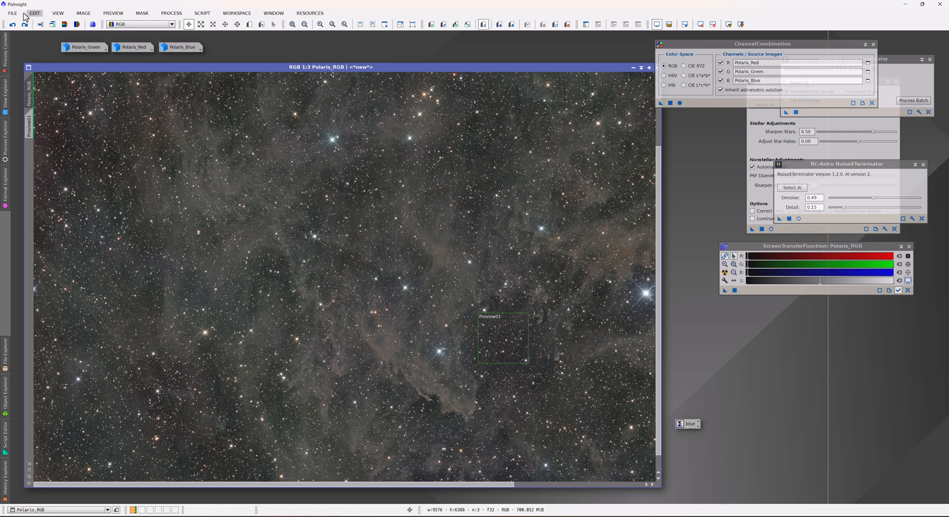
left_click(25, 25)
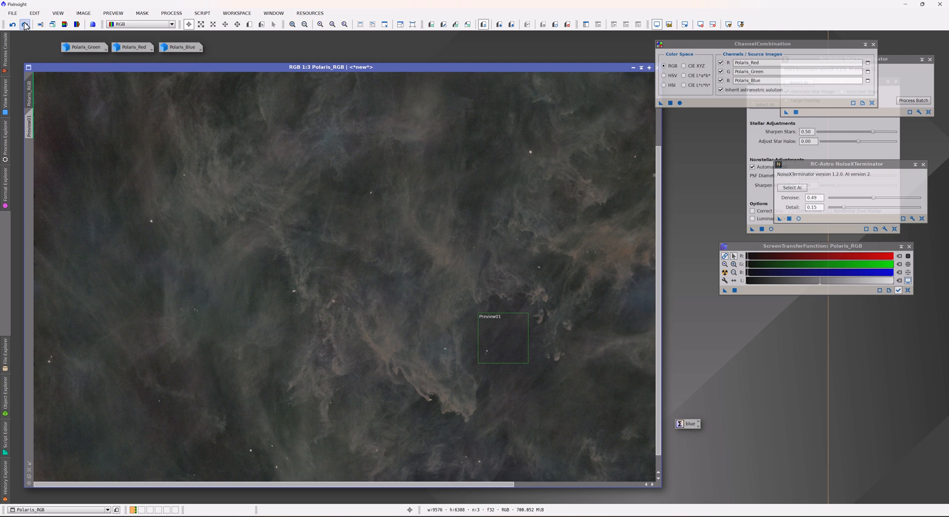
left_click(13, 24)
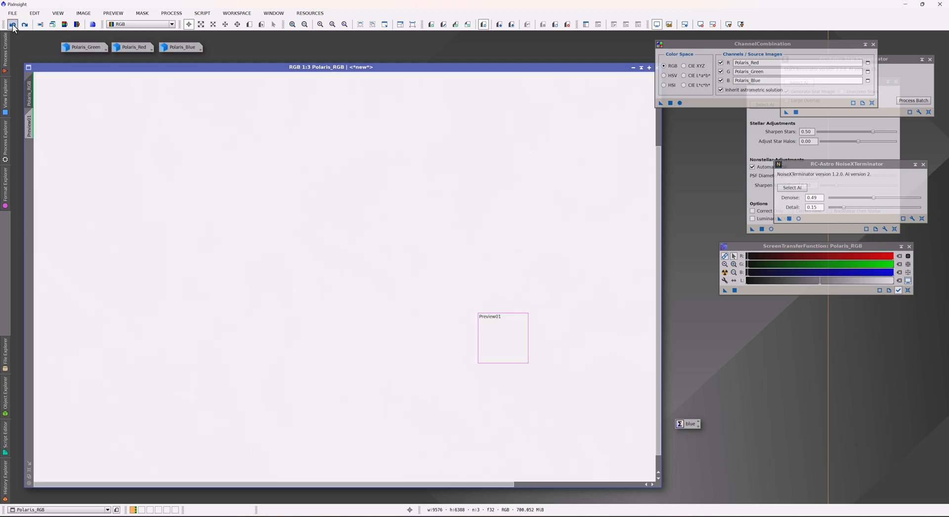
Step: Load the History Explorer for Polaris_RGB from its view tab
left_click(12, 24)
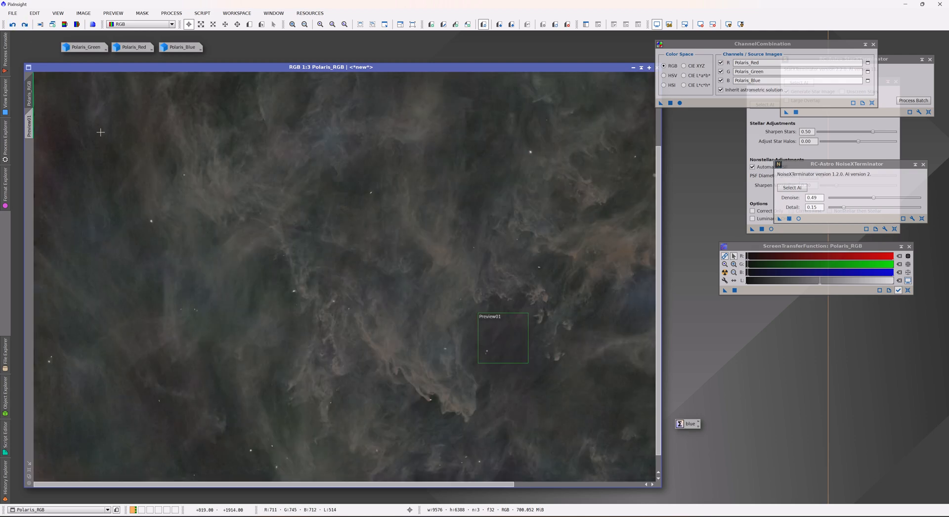
mouse_move(370, 255)
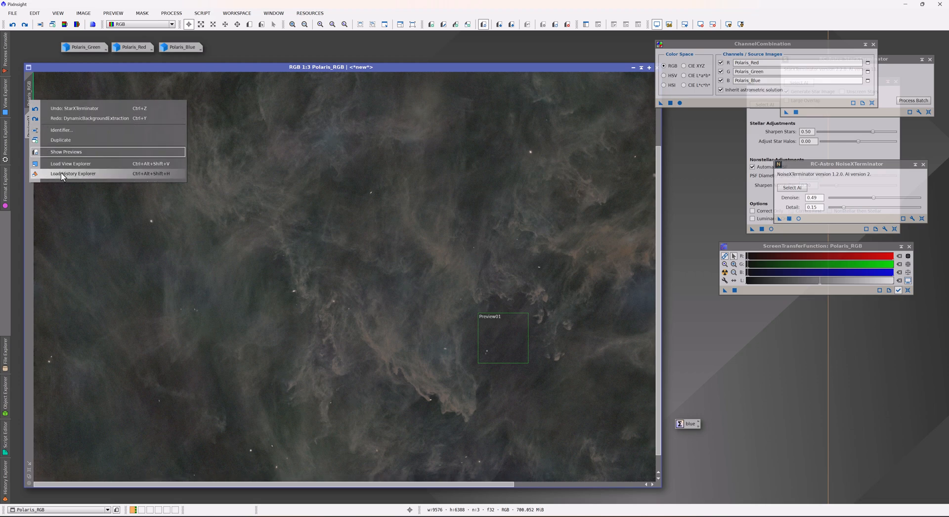
left_click(73, 173)
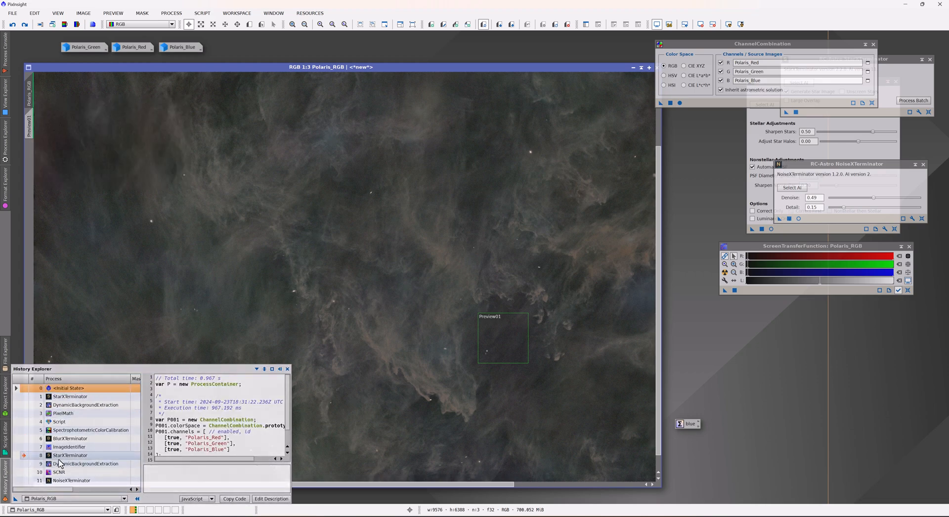
Step: Select the DynamicBackgroundExtraction step in the history to review its 32 sample points
left_click(86, 463)
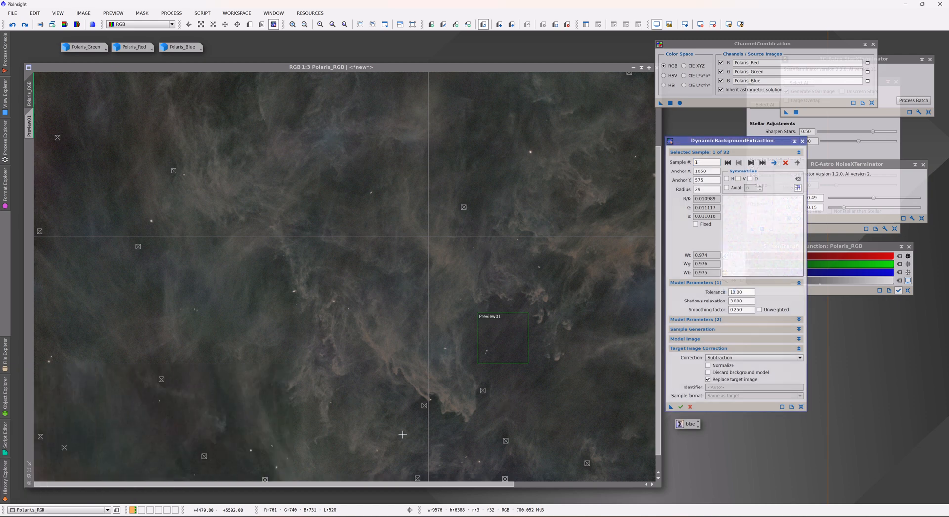
mouse_move(305, 439)
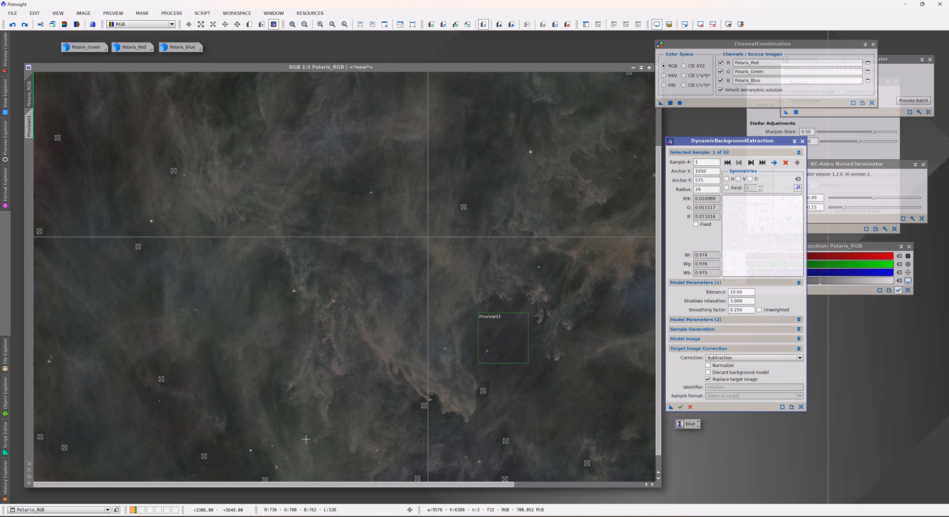
mouse_move(311, 442)
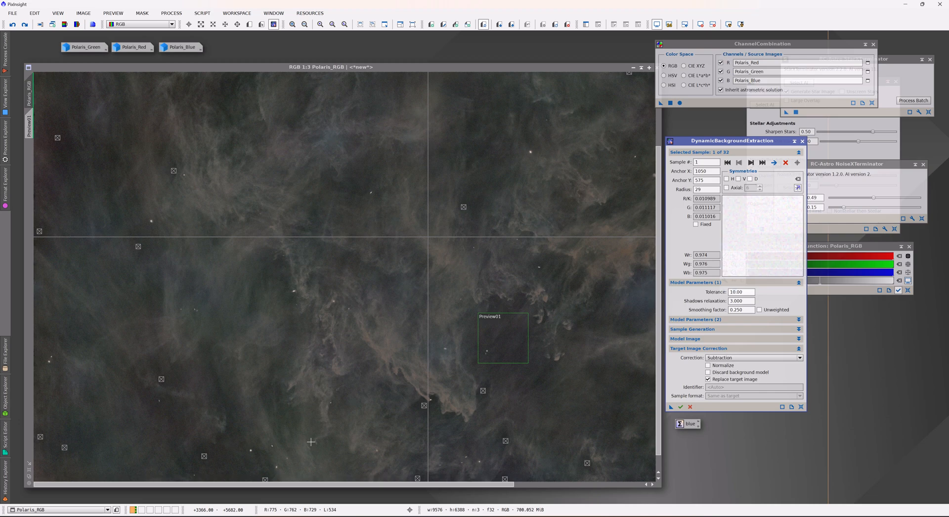
mouse_move(199, 378)
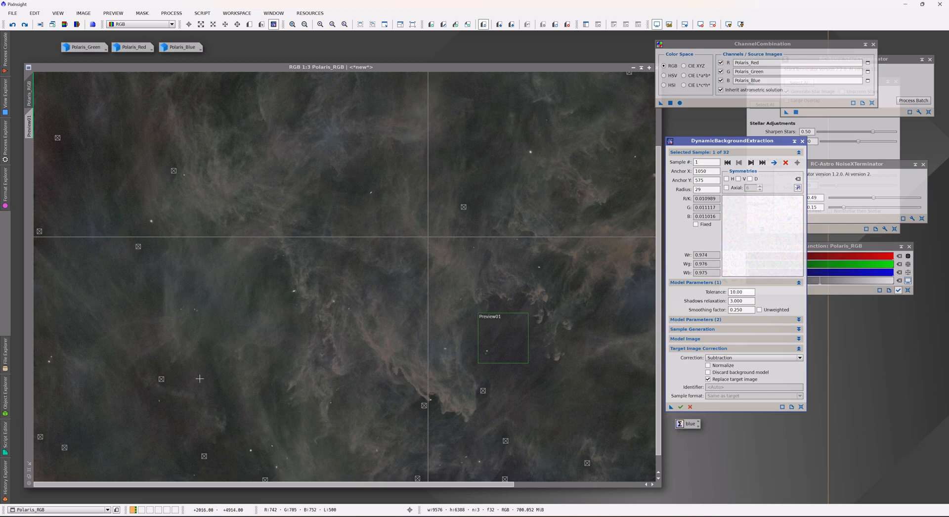
mouse_move(188, 382)
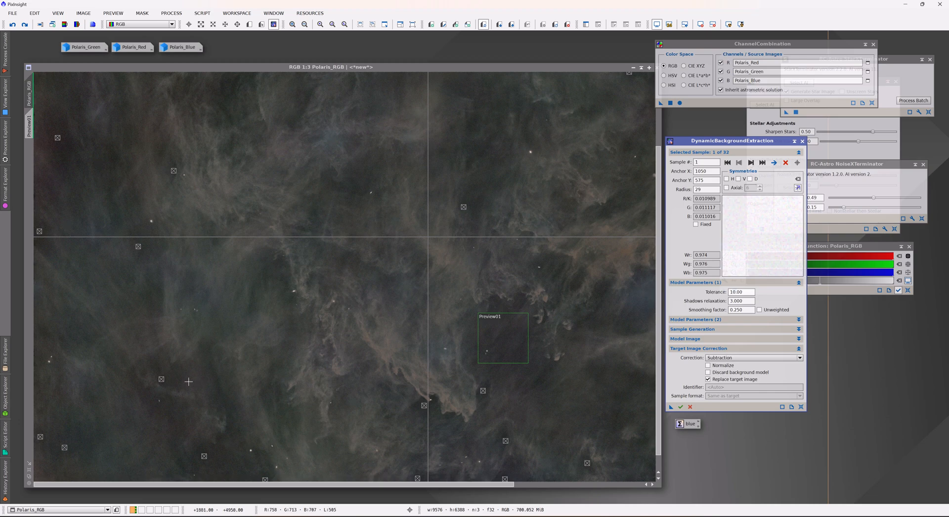
mouse_move(179, 328)
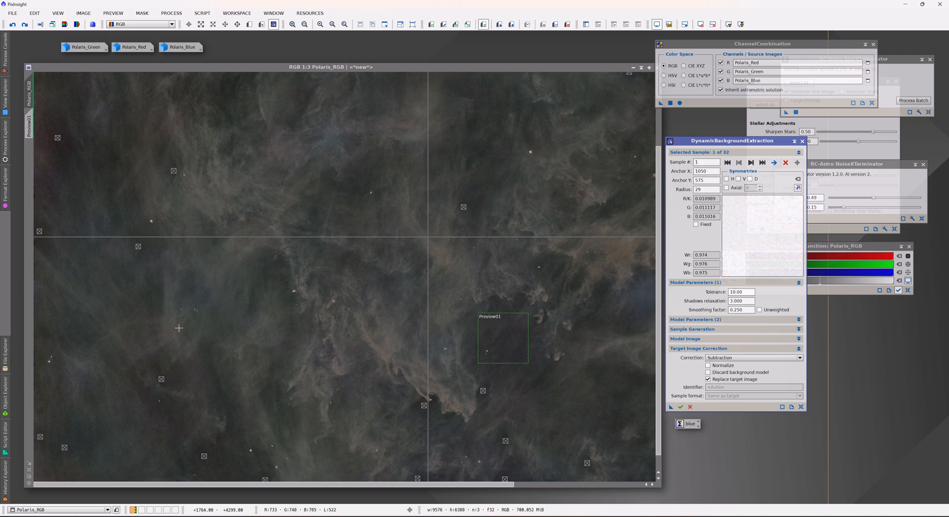
mouse_move(180, 325)
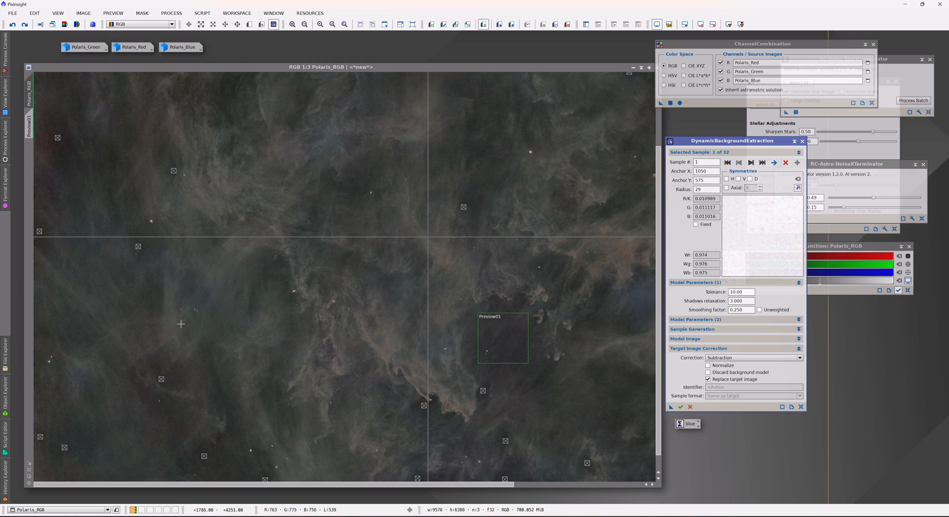
mouse_move(174, 313)
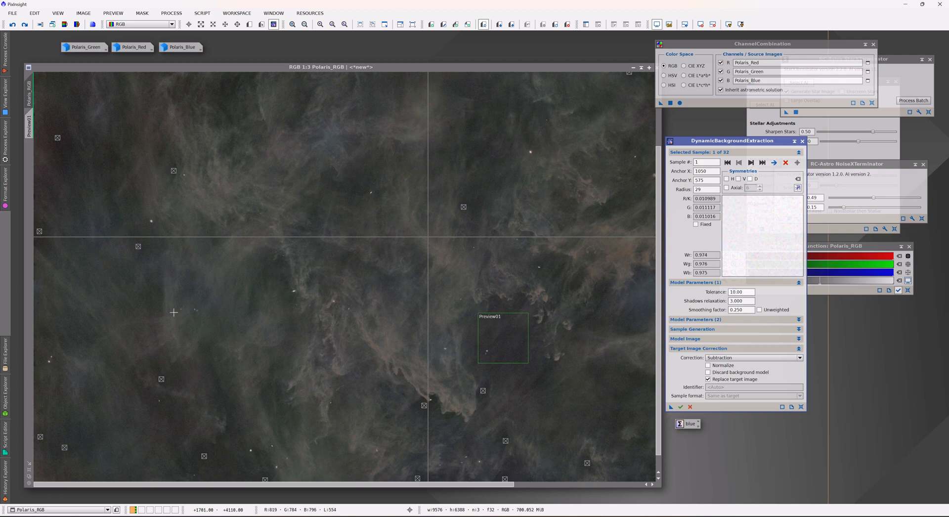
mouse_move(175, 312)
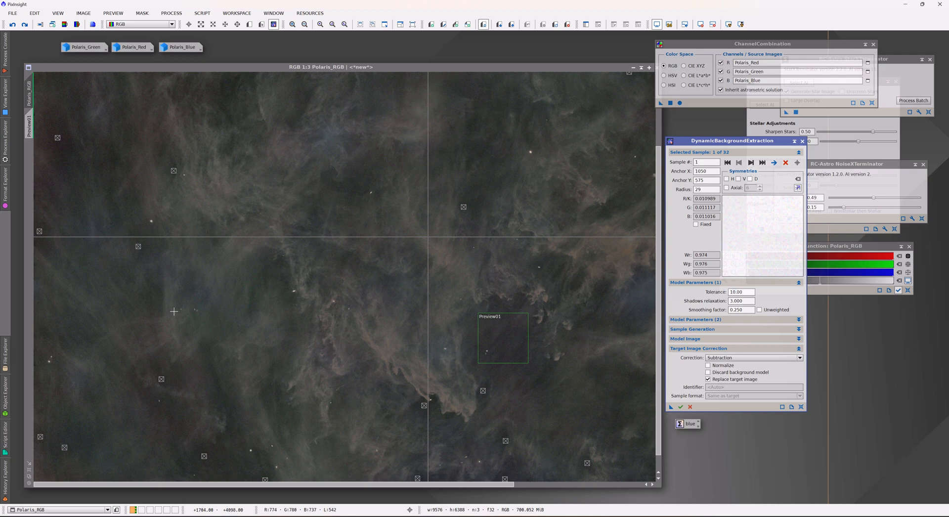
mouse_move(161, 352)
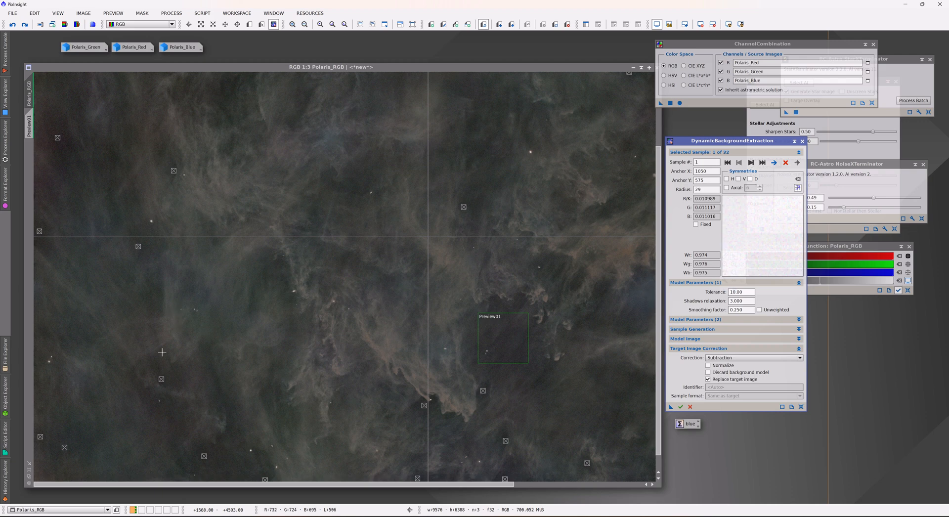
mouse_move(443, 383)
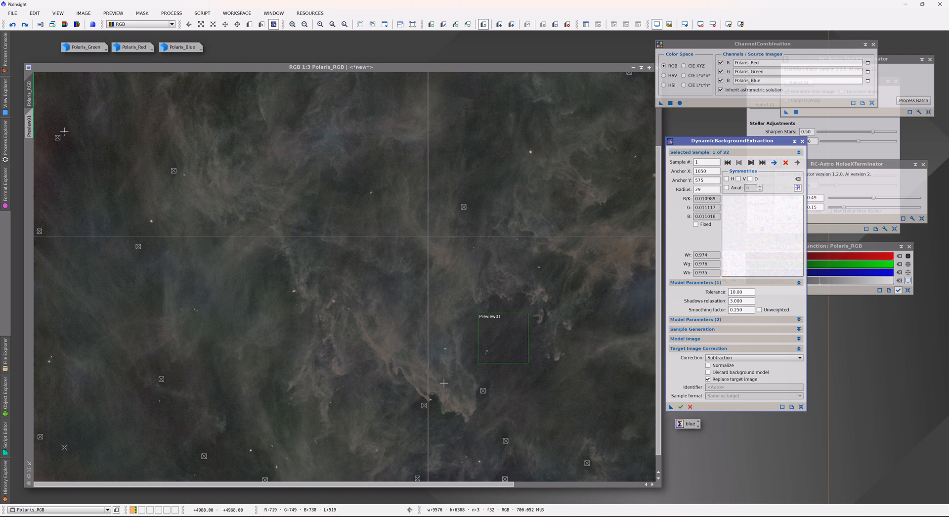
mouse_move(581, 403)
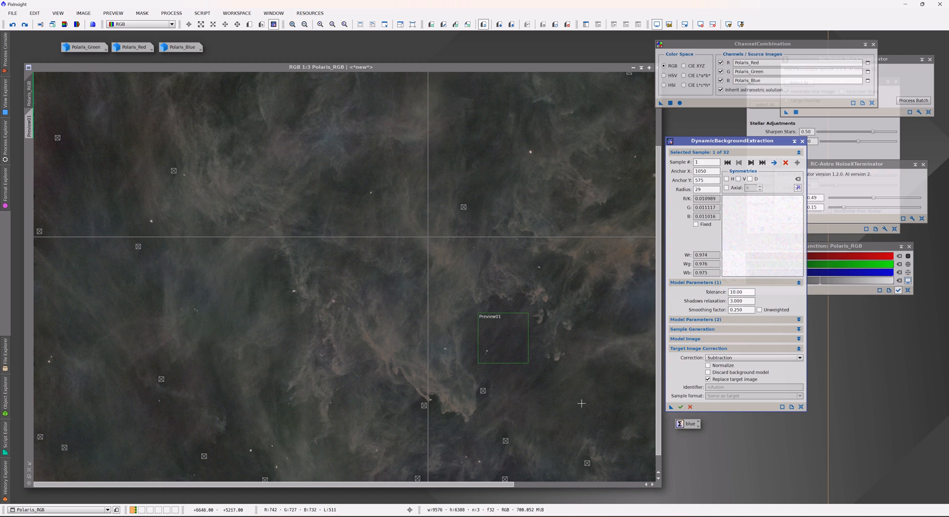
mouse_move(472, 392)
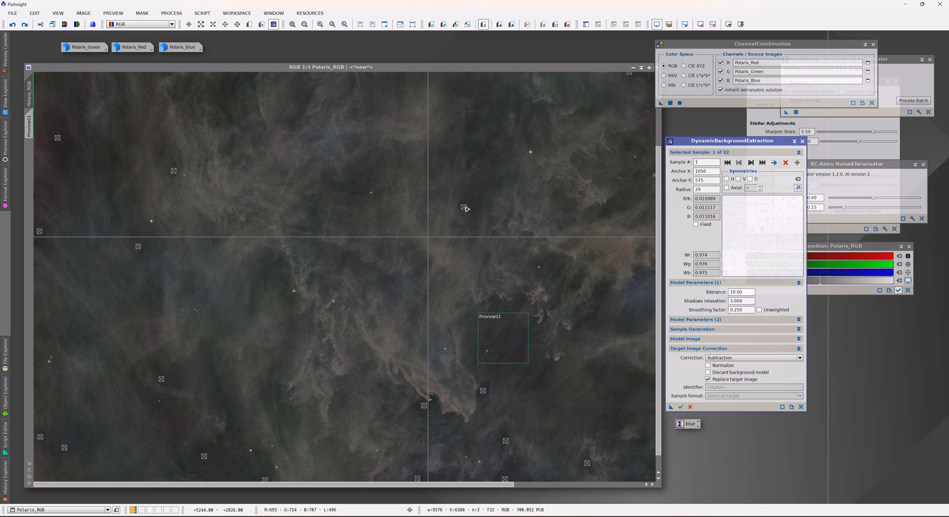
mouse_move(132, 257)
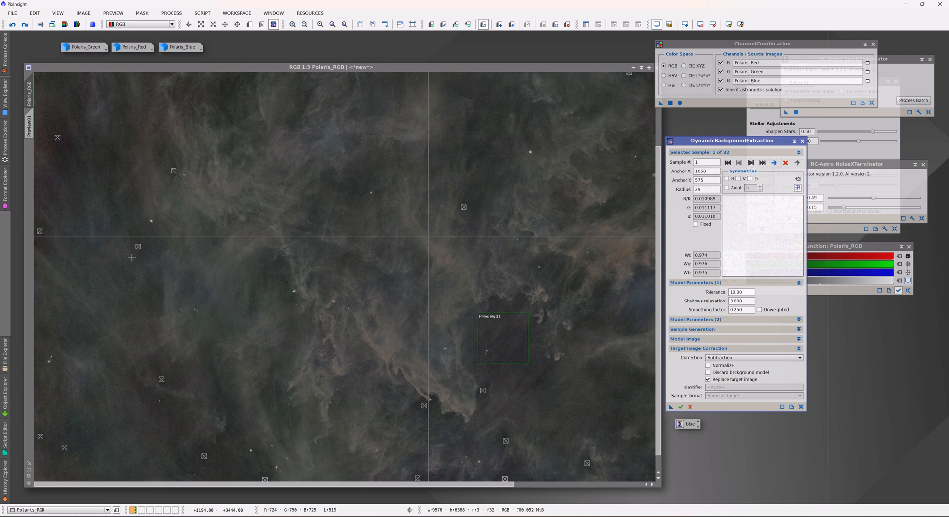
mouse_move(142, 247)
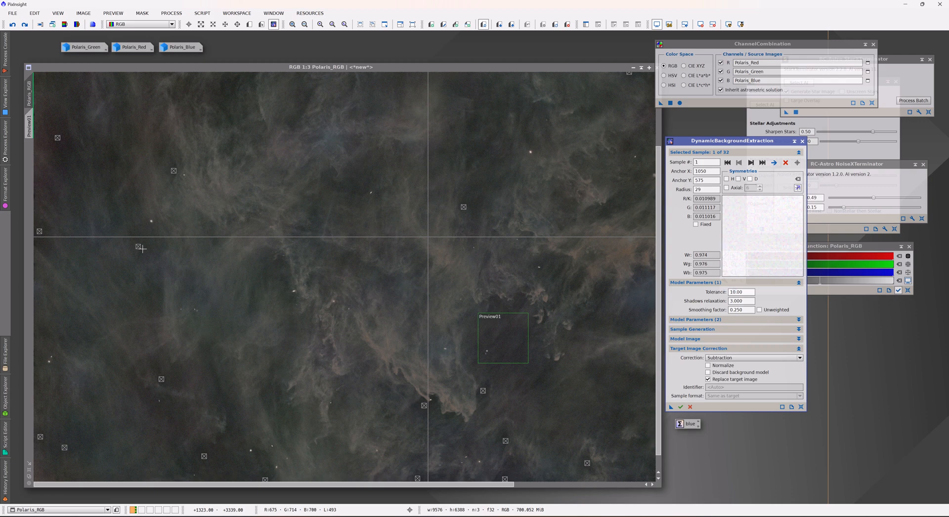
mouse_move(158, 245)
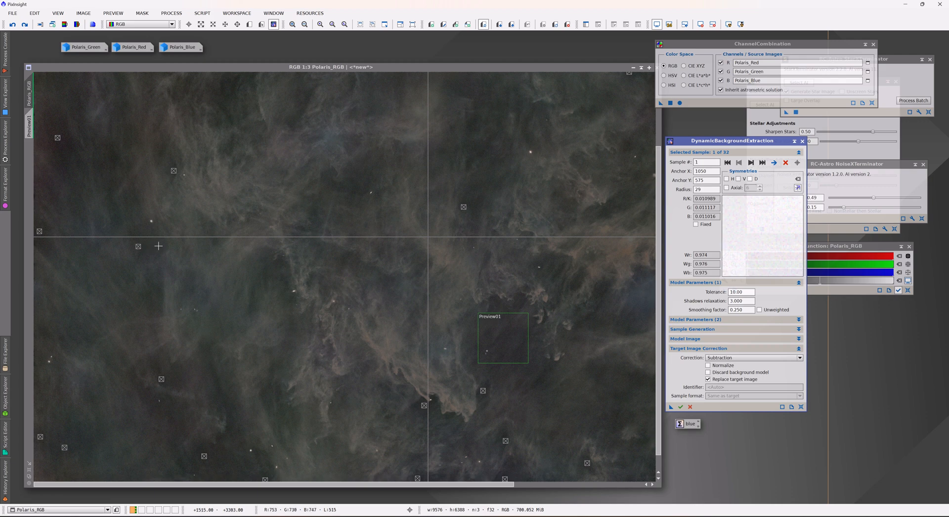
mouse_move(119, 181)
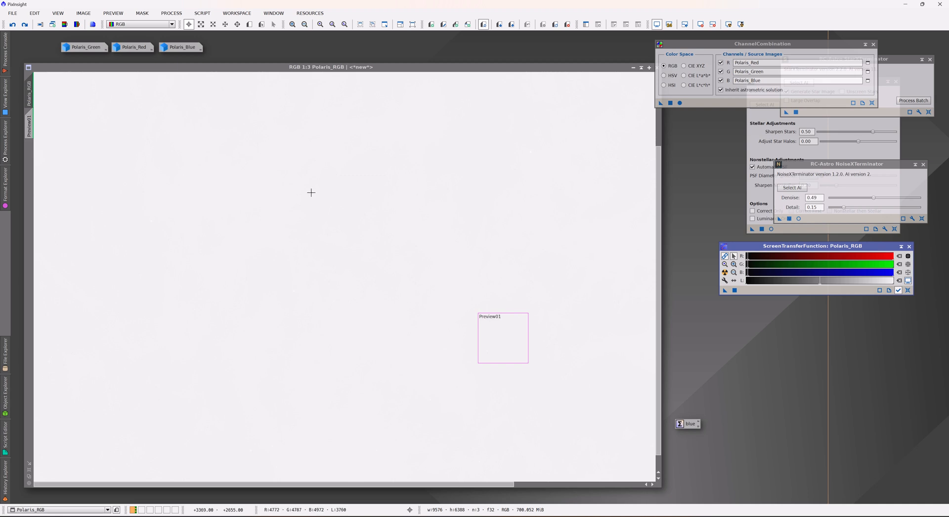
mouse_move(293, 236)
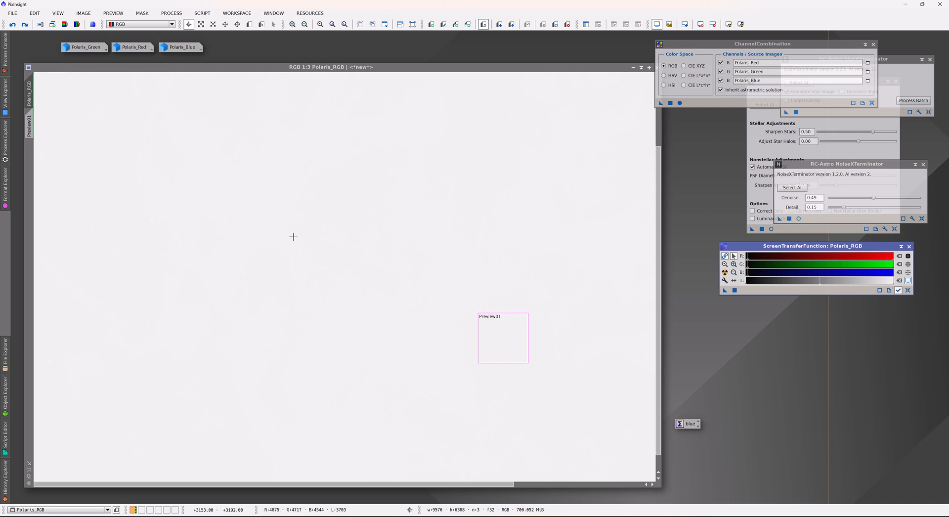
mouse_move(732, 273)
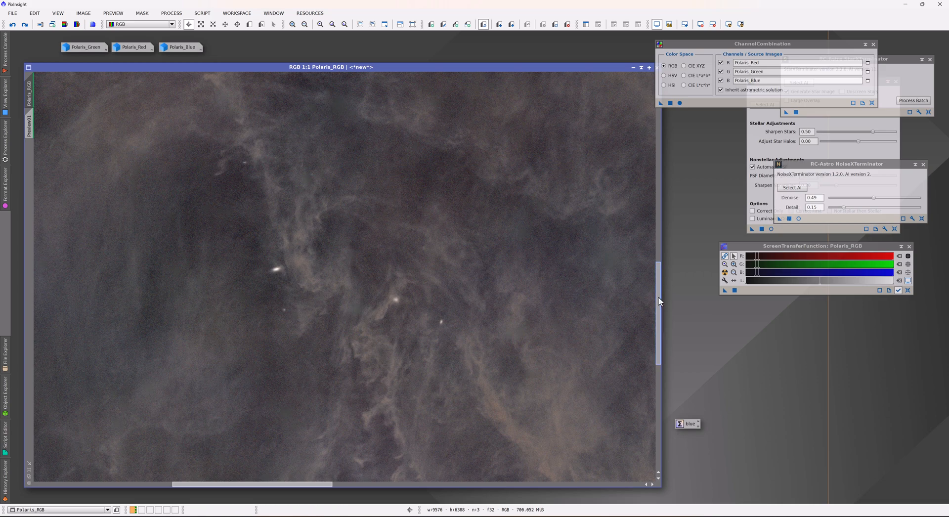
Step: Zoom out to view the stretched starless Polaris_RGB dust cloud
scroll("down", 3)
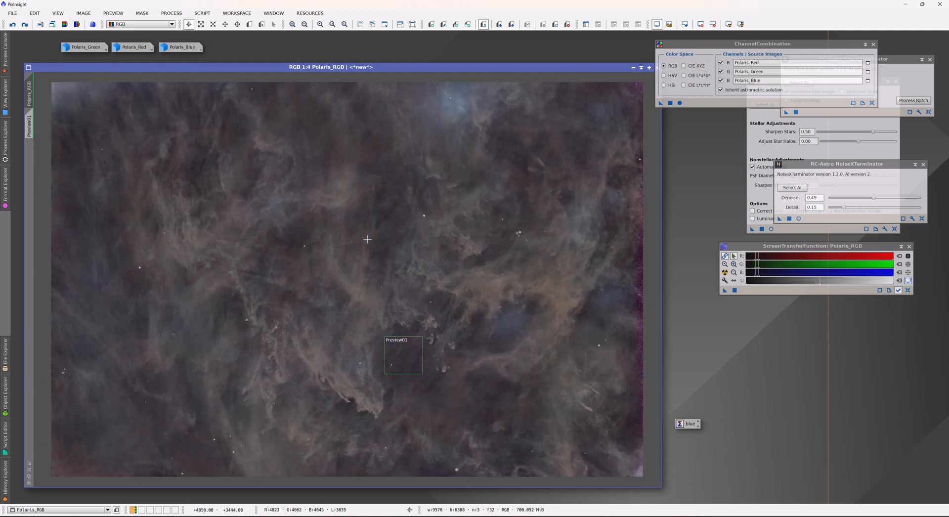
mouse_move(432, 253)
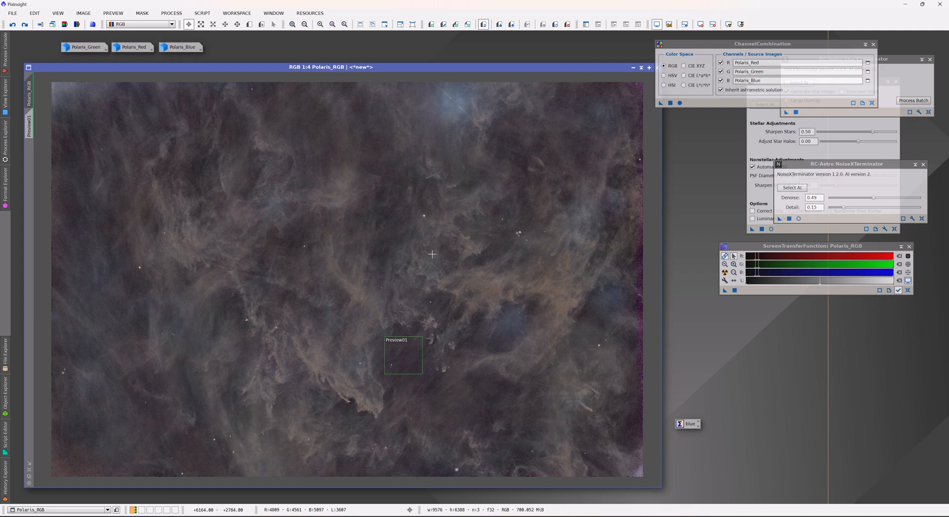
mouse_move(426, 265)
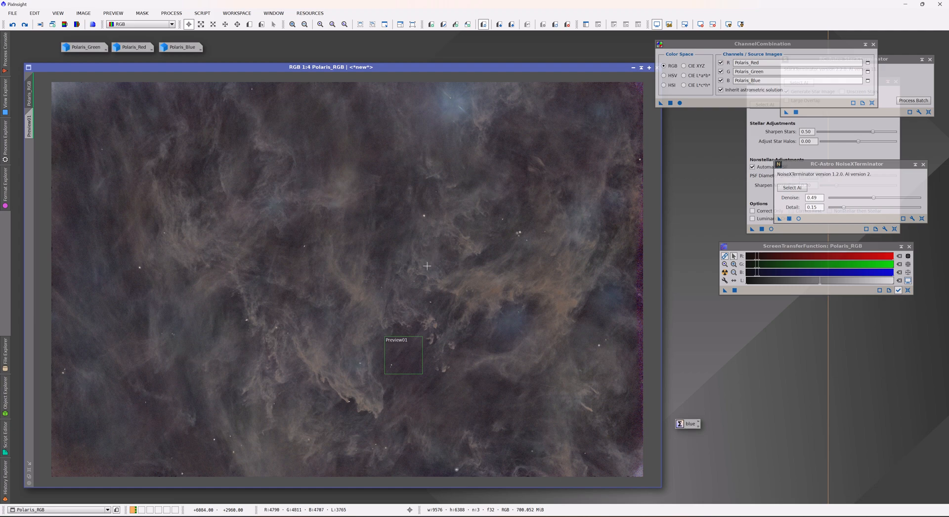
mouse_move(424, 272)
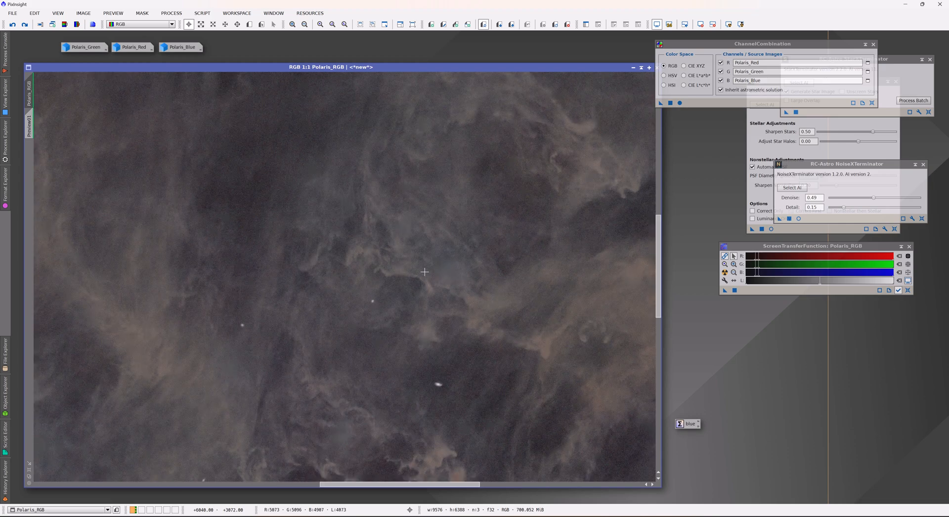
mouse_move(173, 112)
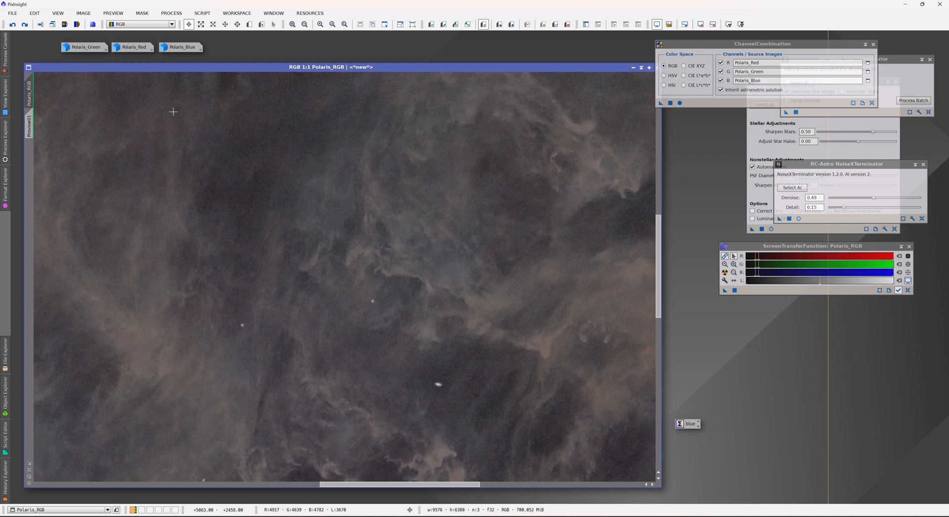
left_click(302, 24)
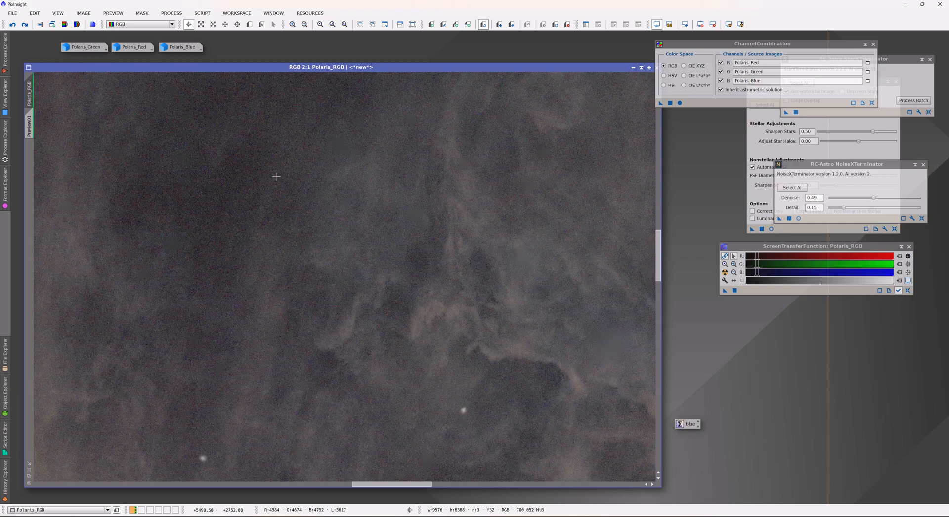
mouse_move(159, 125)
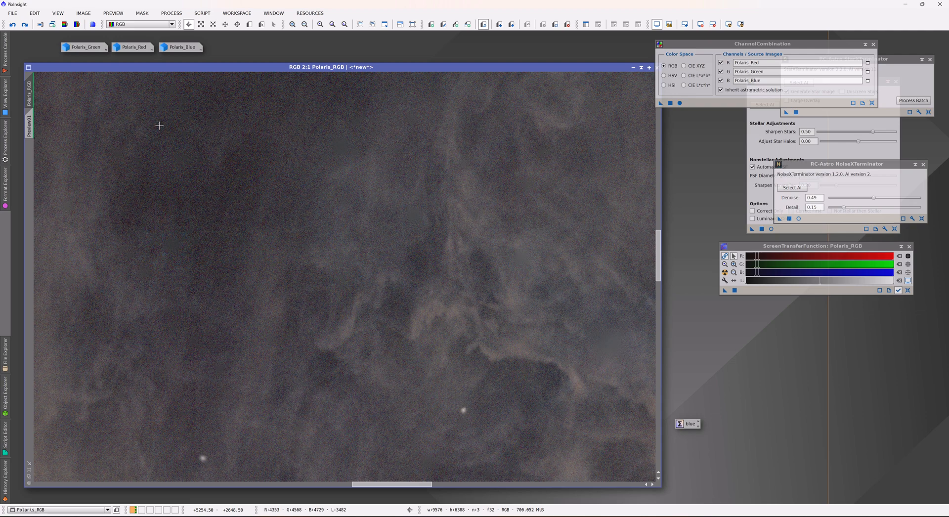
mouse_move(247, 242)
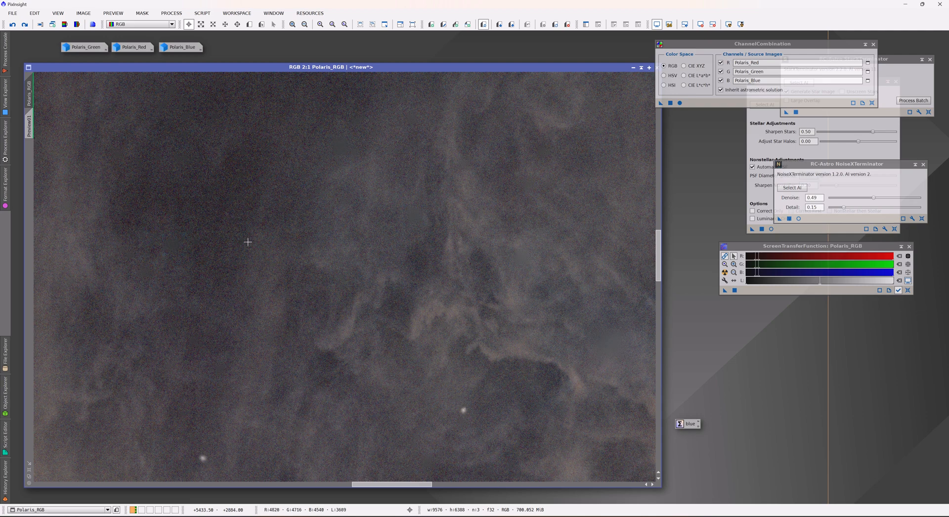
mouse_move(447, 320)
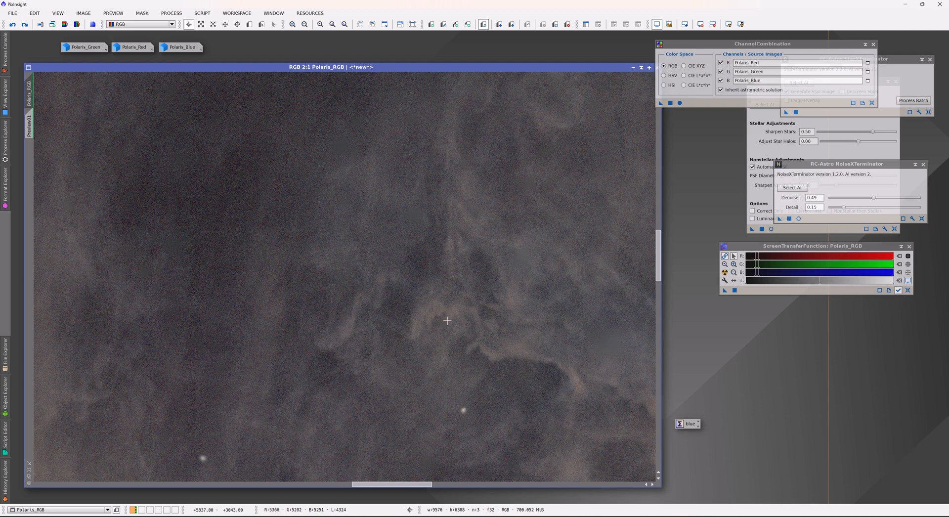
mouse_move(37, 38)
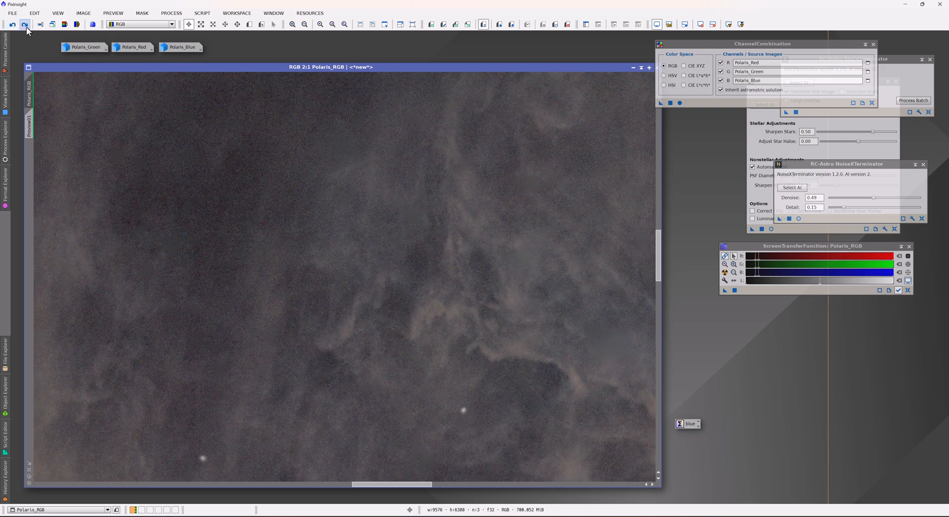
mouse_move(138, 127)
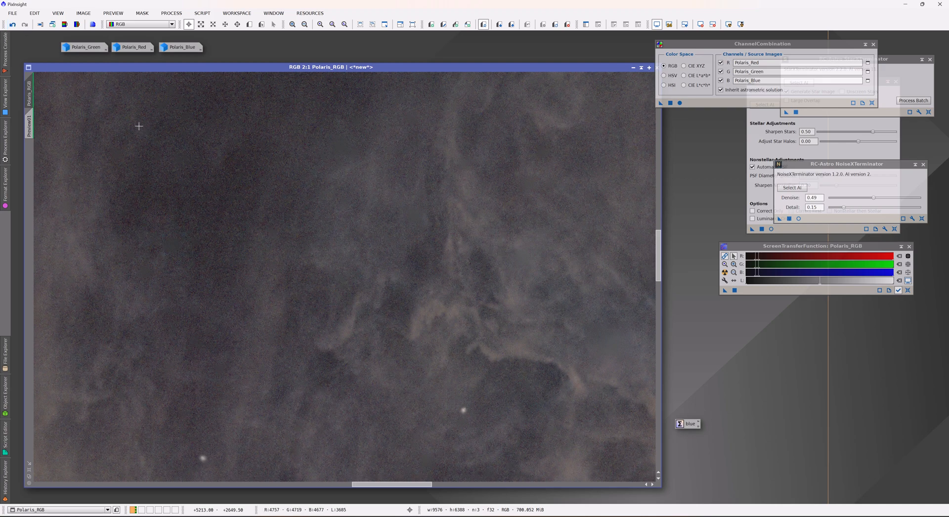
mouse_move(175, 239)
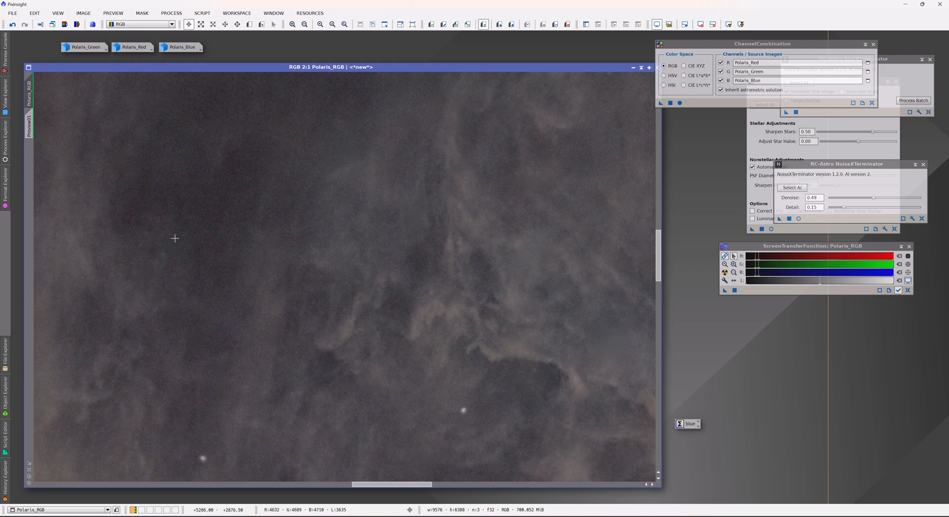
mouse_move(12, 24)
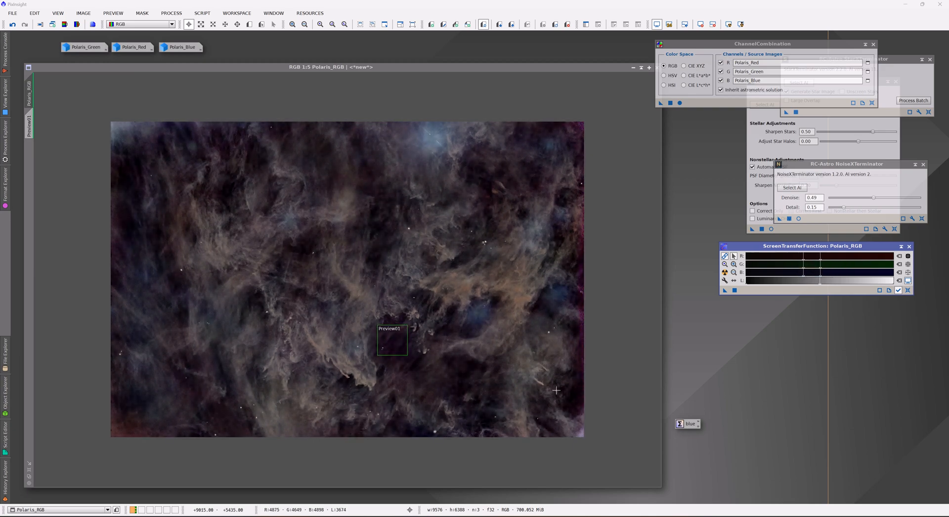
mouse_move(138, 290)
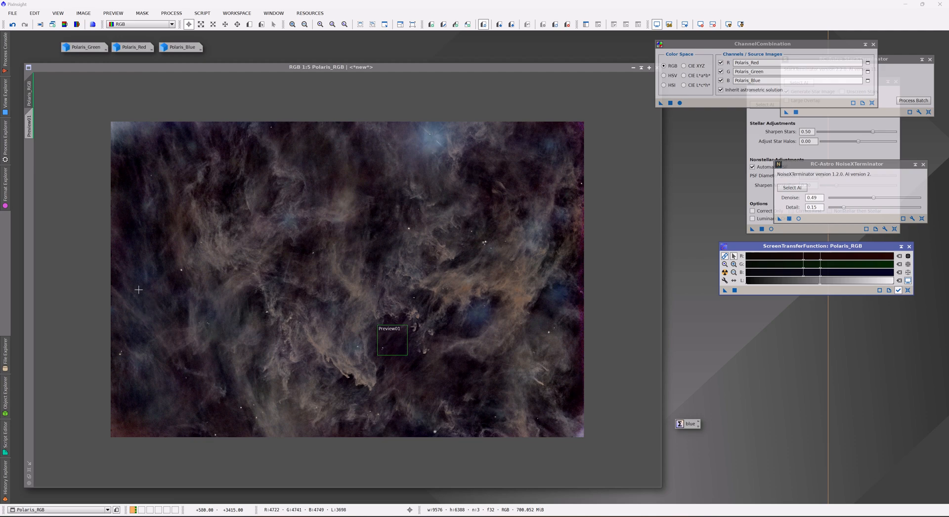
mouse_move(442, 258)
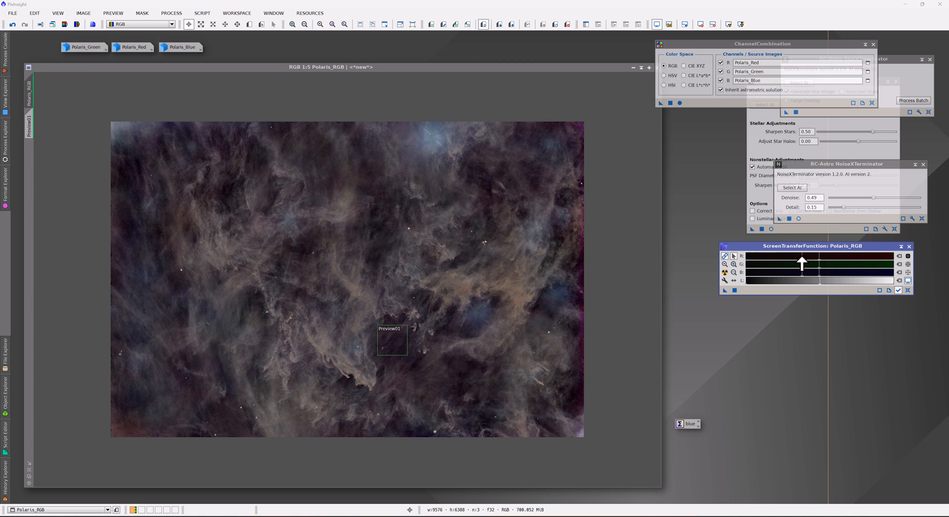
mouse_move(513, 295)
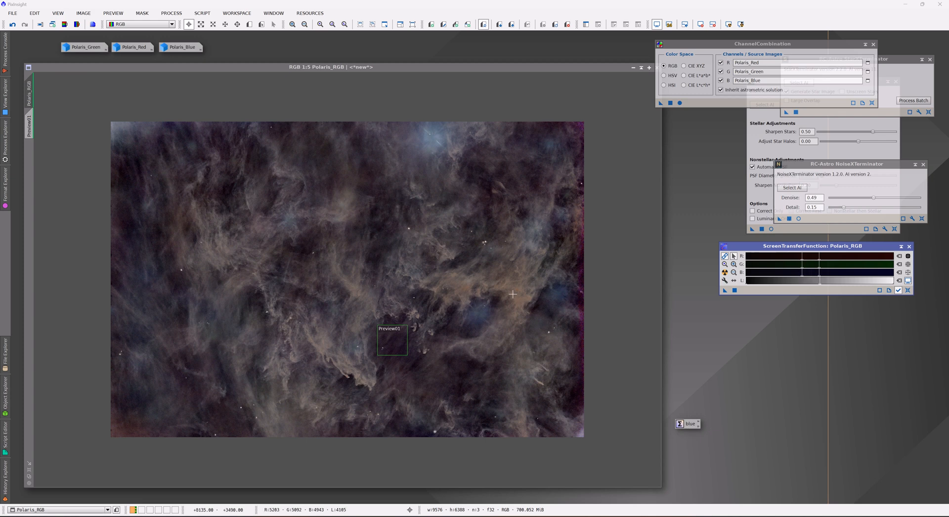
mouse_move(538, 277)
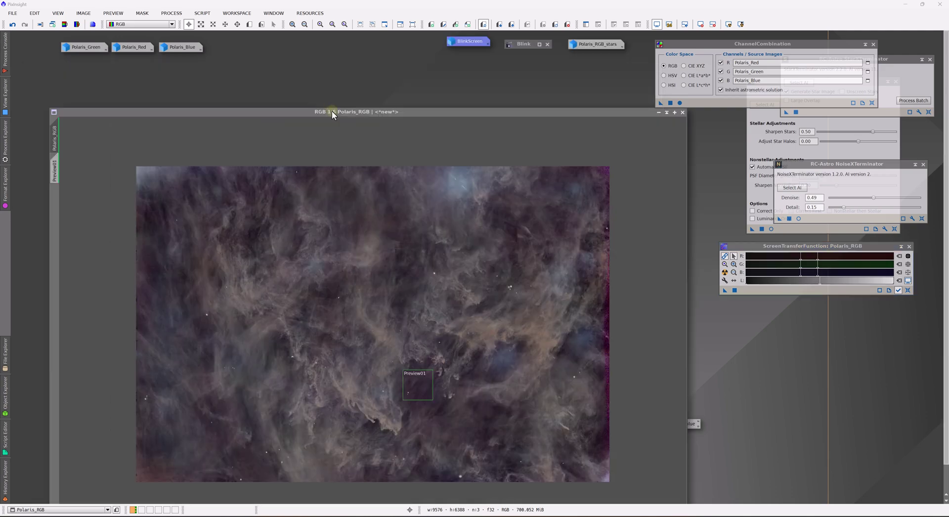
mouse_move(334, 111)
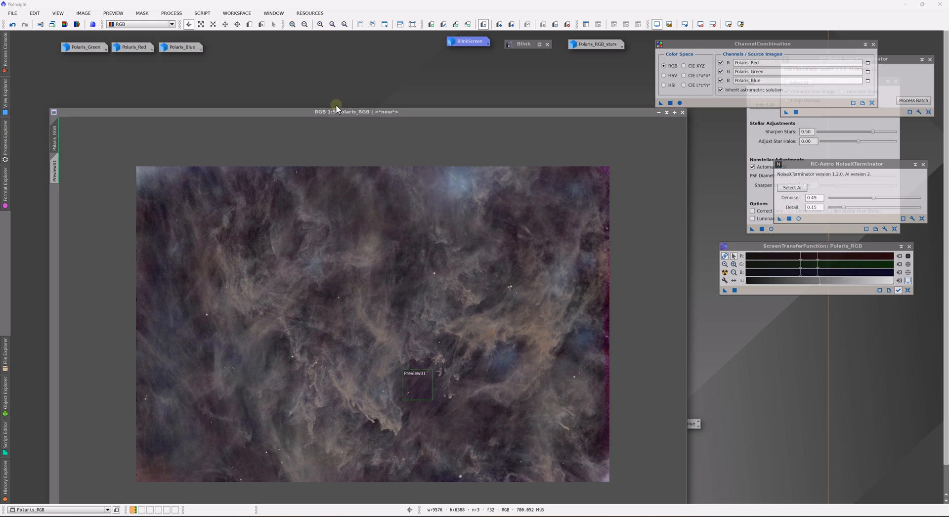
mouse_move(340, 96)
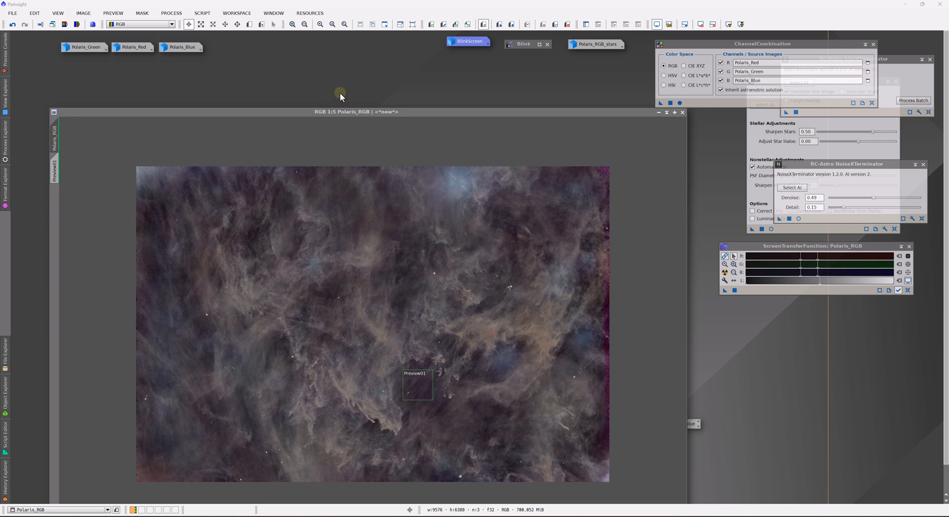
mouse_move(340, 99)
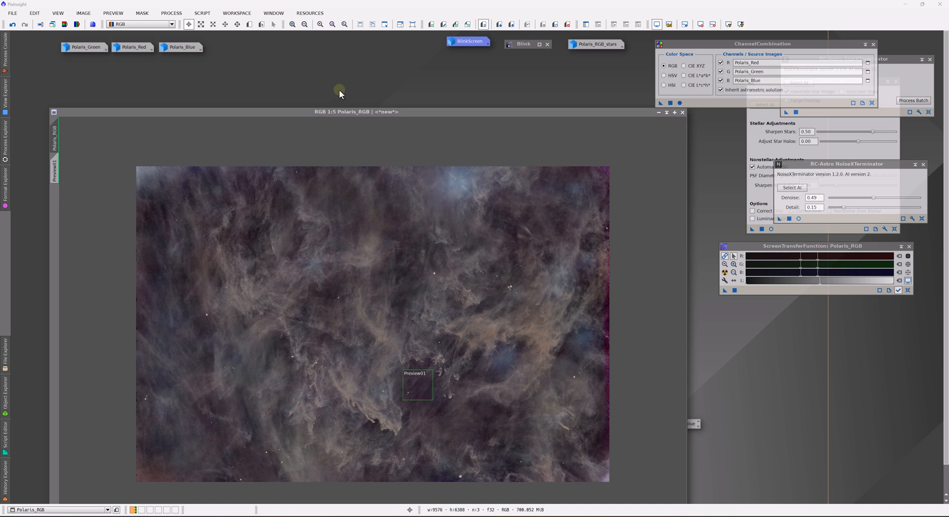
mouse_move(310, 82)
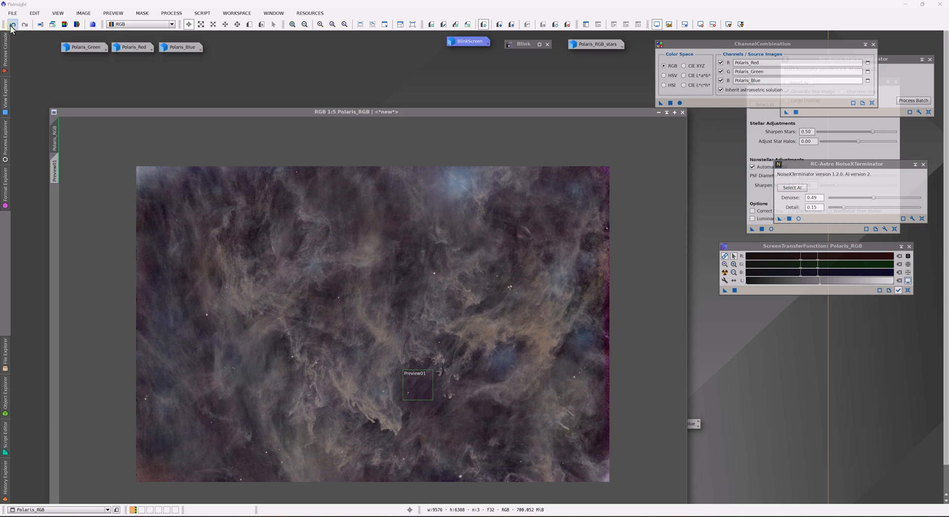
mouse_move(58, 133)
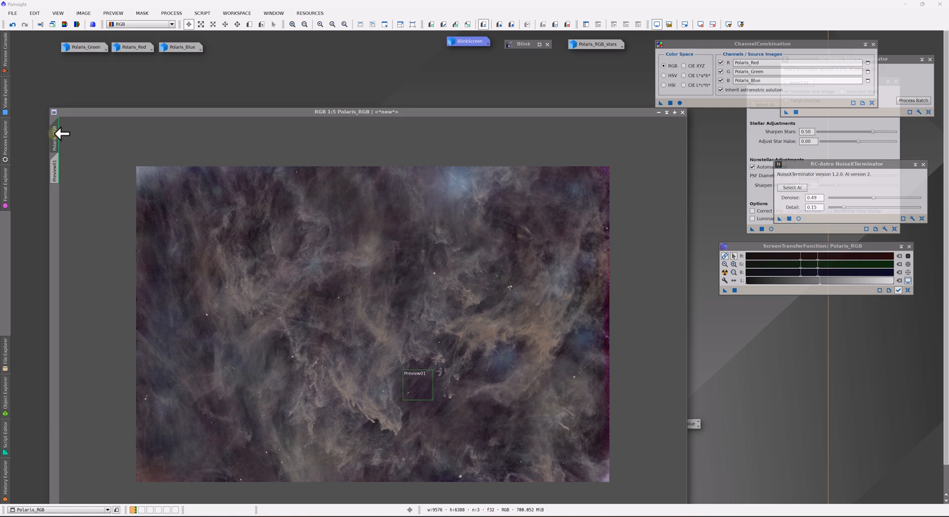
Step: Show Image07 and magnify the star field around Polaris's diffraction spikes
left_click(12, 24)
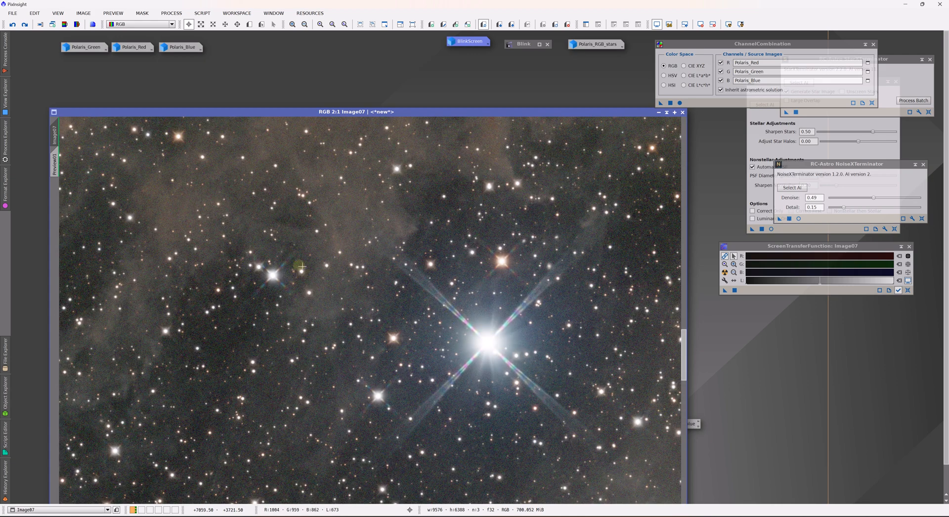
mouse_move(494, 482)
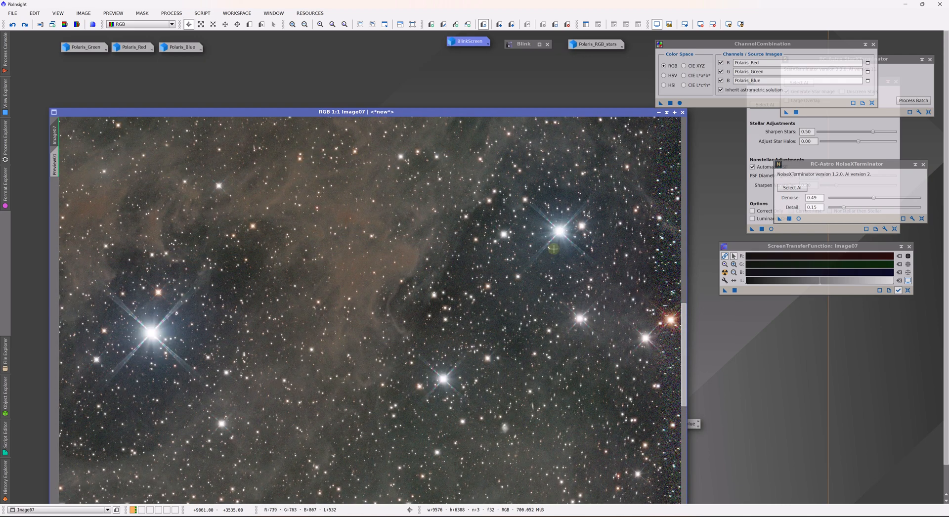
left_click(292, 25)
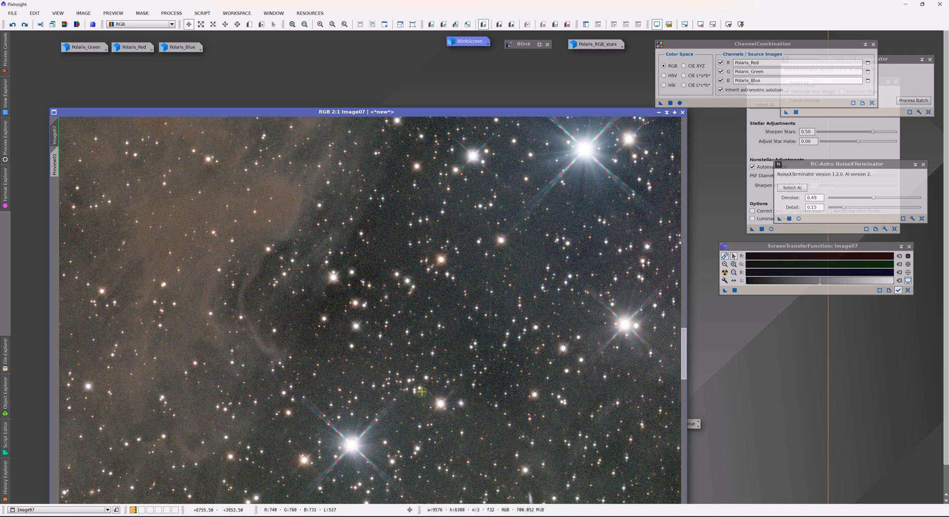
mouse_move(420, 392)
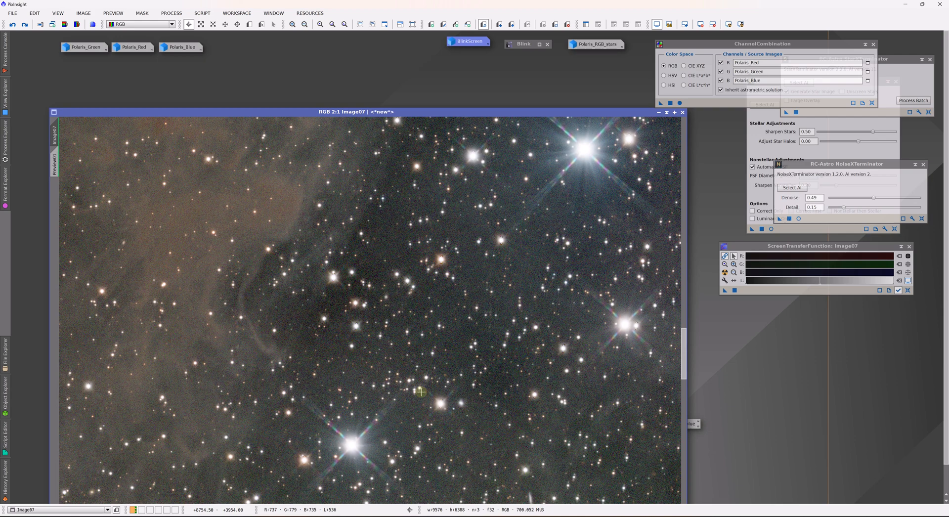
mouse_move(544, 65)
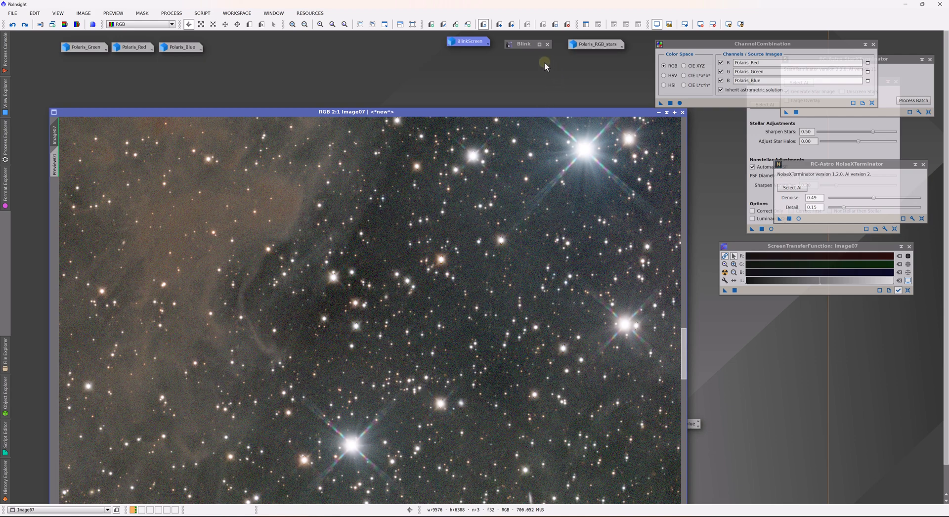
Step: Restore the Blink tool loaded with the Polaris Red subframes
left_click(521, 43)
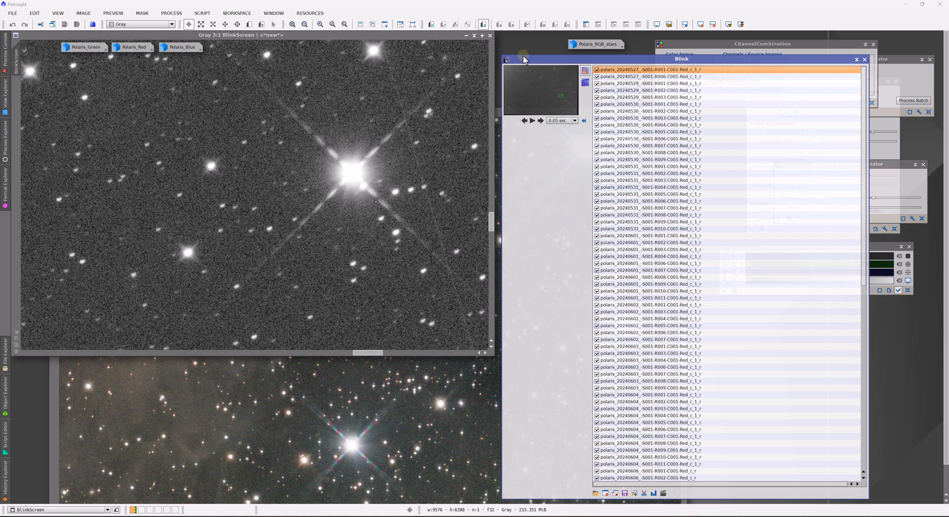
mouse_move(394, 129)
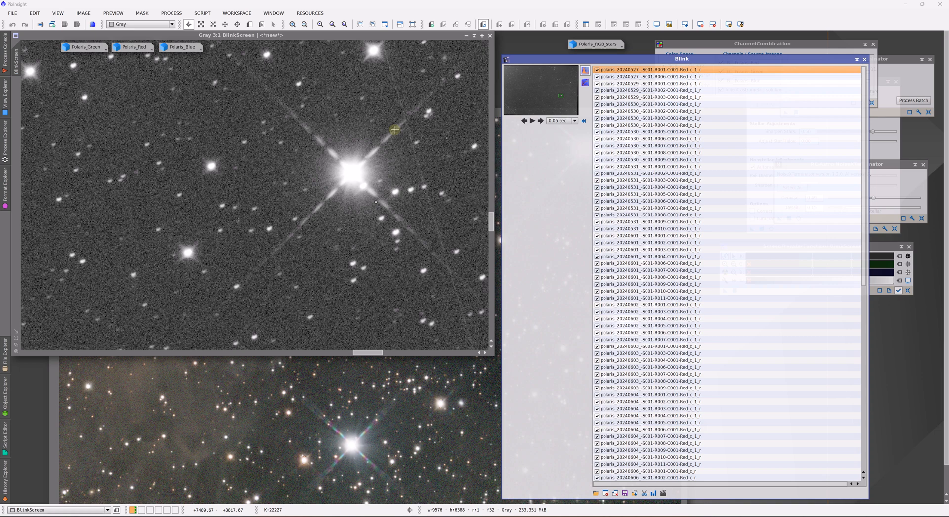
mouse_move(469, 151)
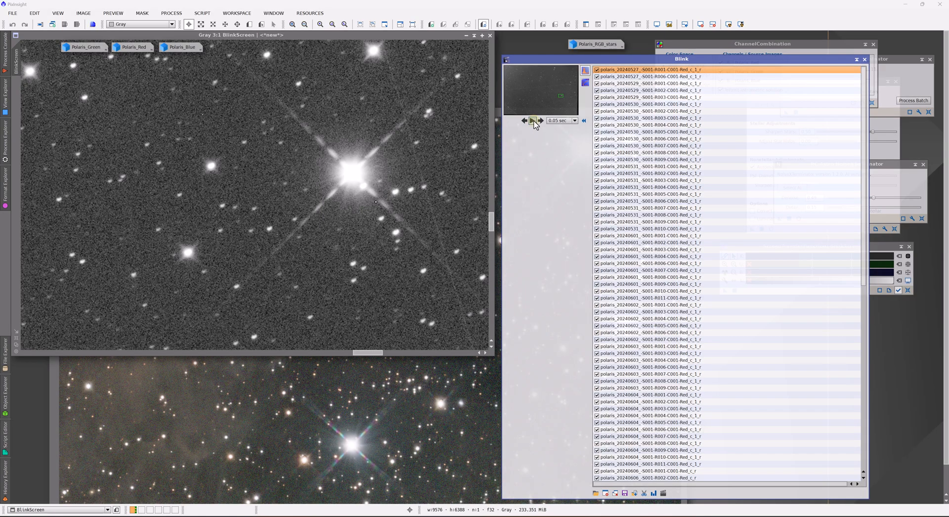
Step: Play the blink through the Red subframes, then stop on one frame
left_click(531, 121)
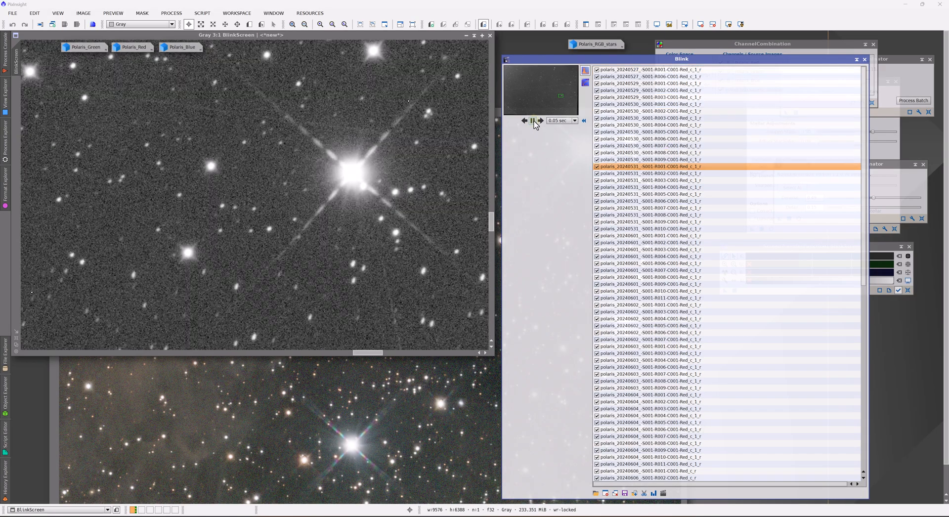
left_click(540, 121)
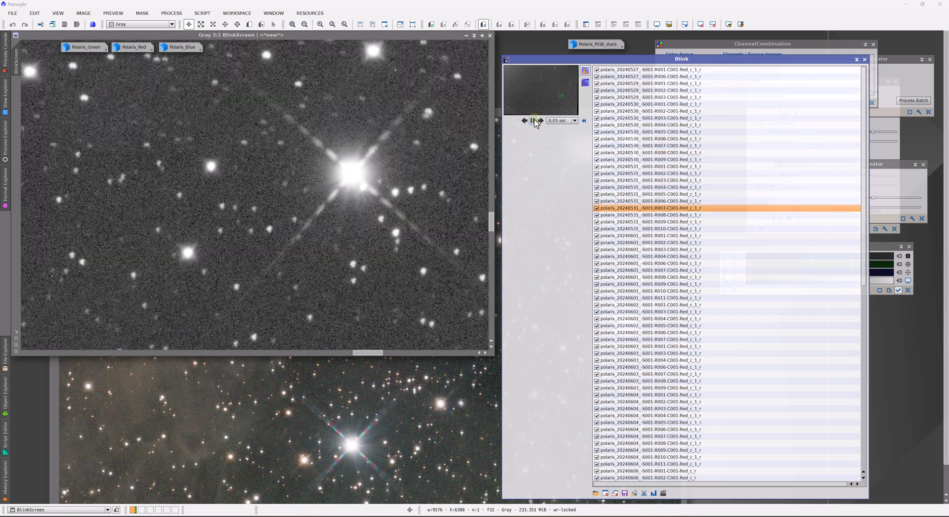
left_click(532, 121)
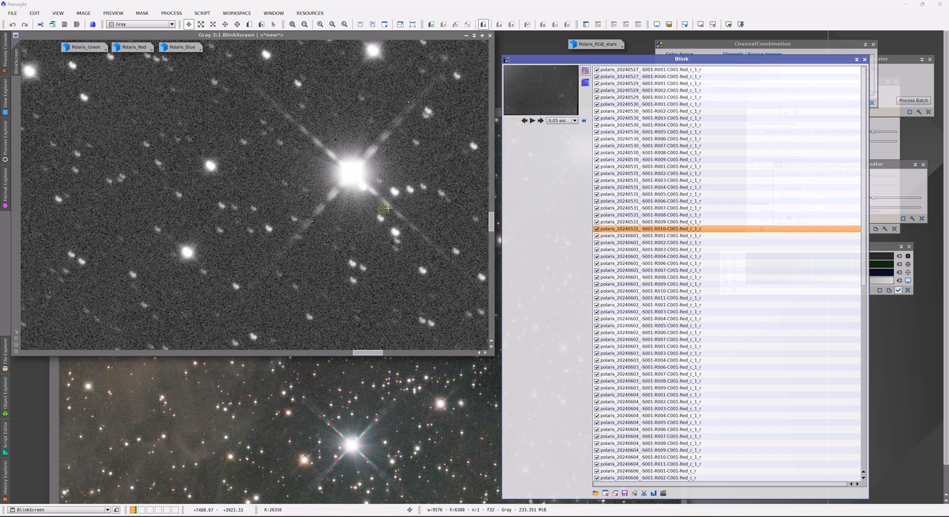
mouse_move(278, 227)
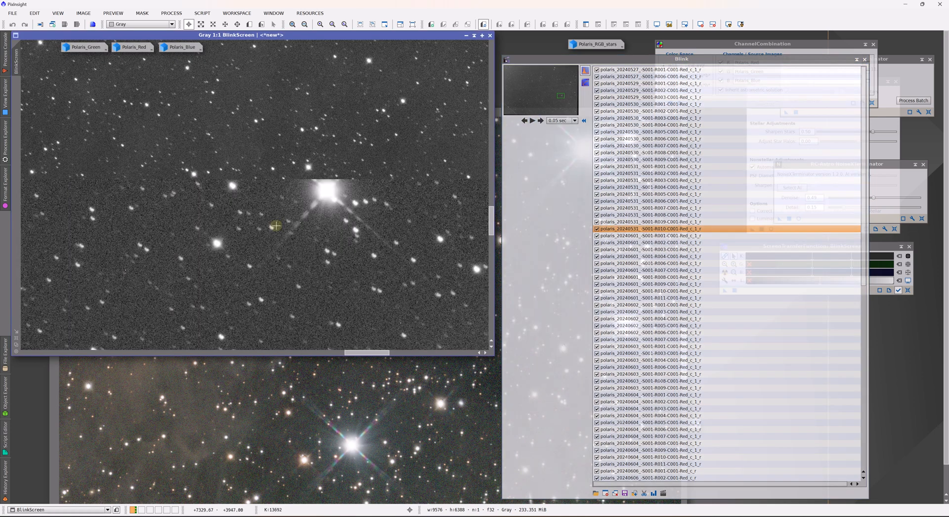
left_click(539, 120)
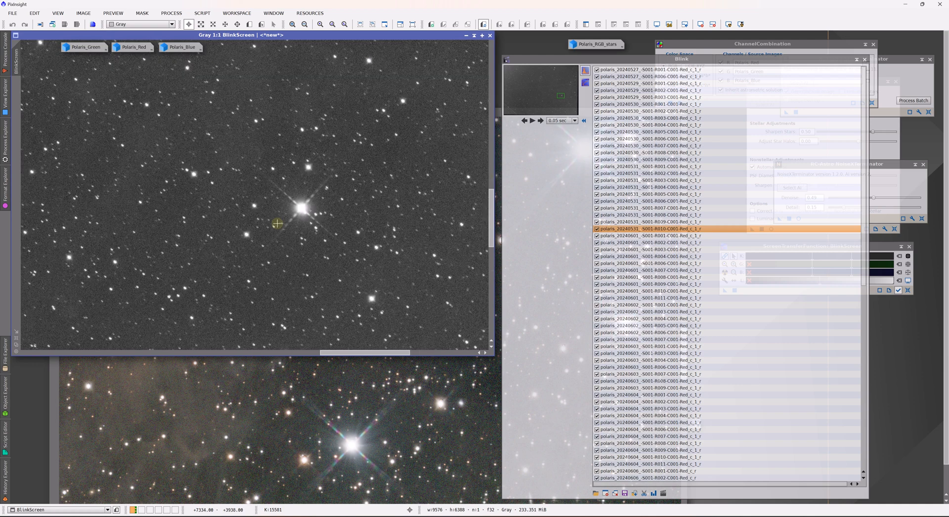
Step: Magnify around the spiked bright star and show the 2024-06-02 subframe
left_click(292, 25)
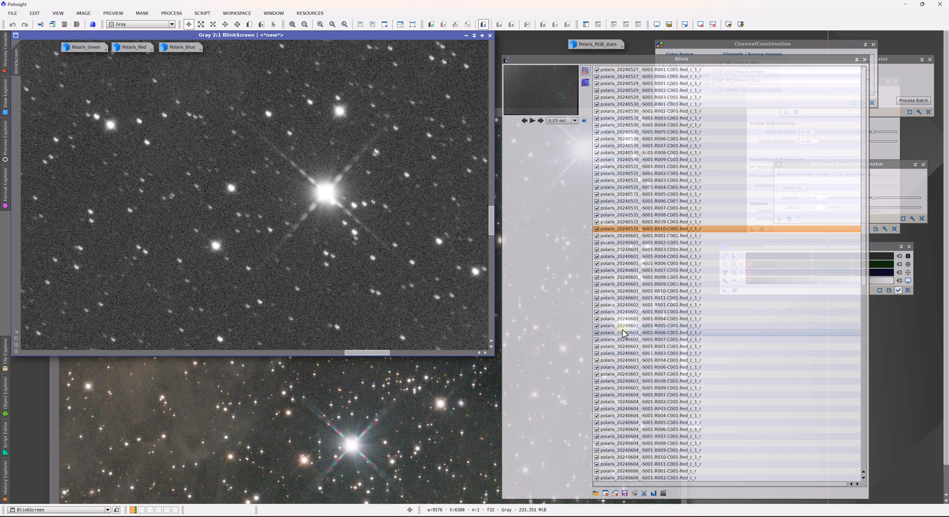
left_click(654, 332)
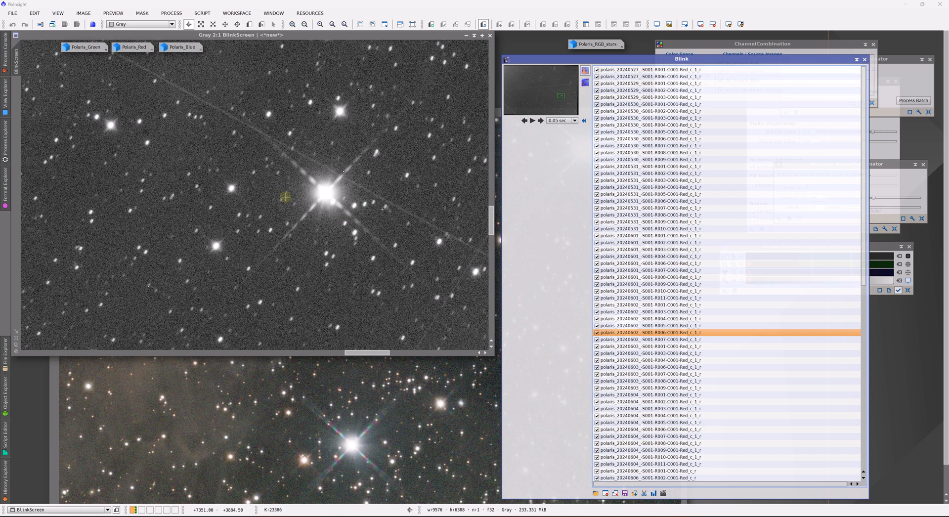
mouse_move(282, 219)
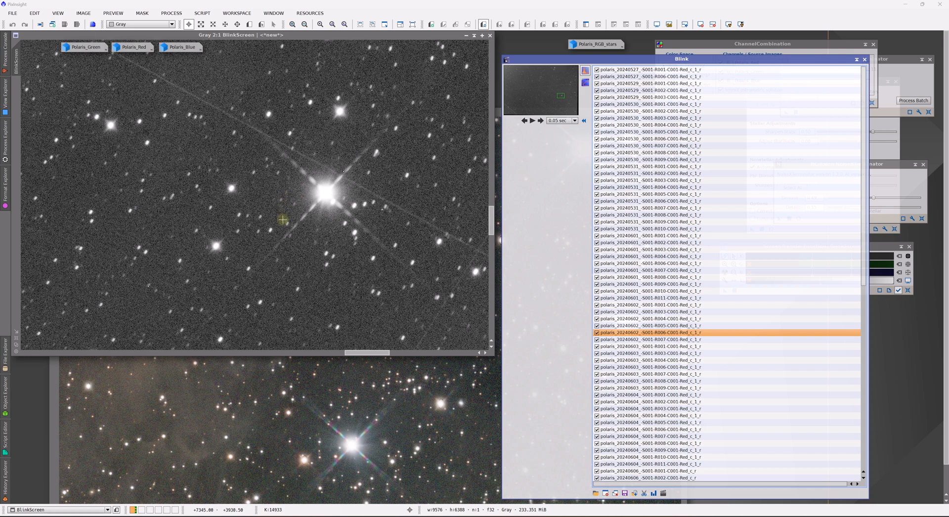
mouse_move(283, 224)
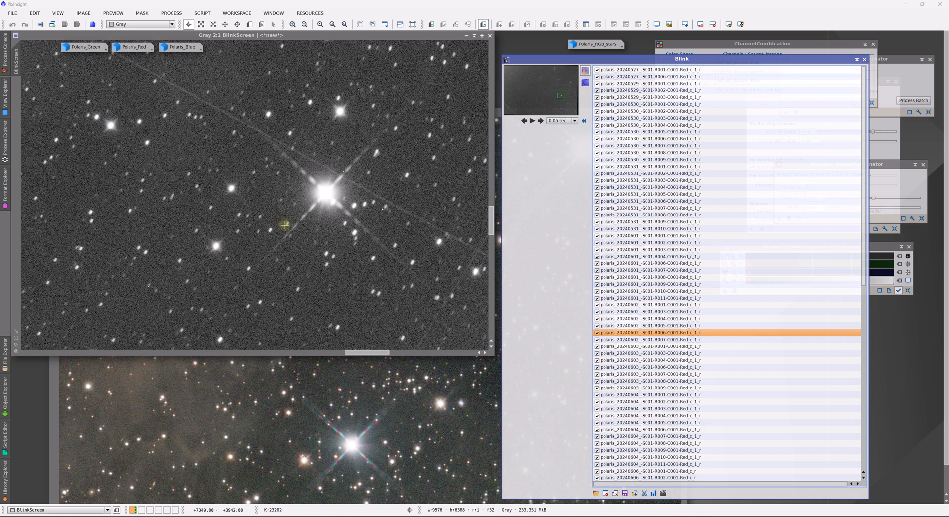
Step: Set the blink interval to 0.20 seconds and blink the subframes, then bring Image07 forward
left_click(573, 120)
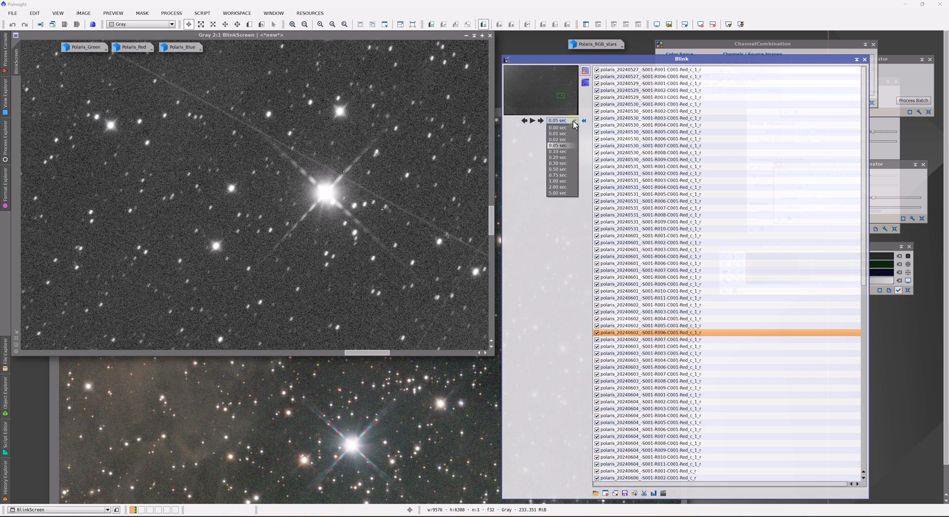
left_click(558, 163)
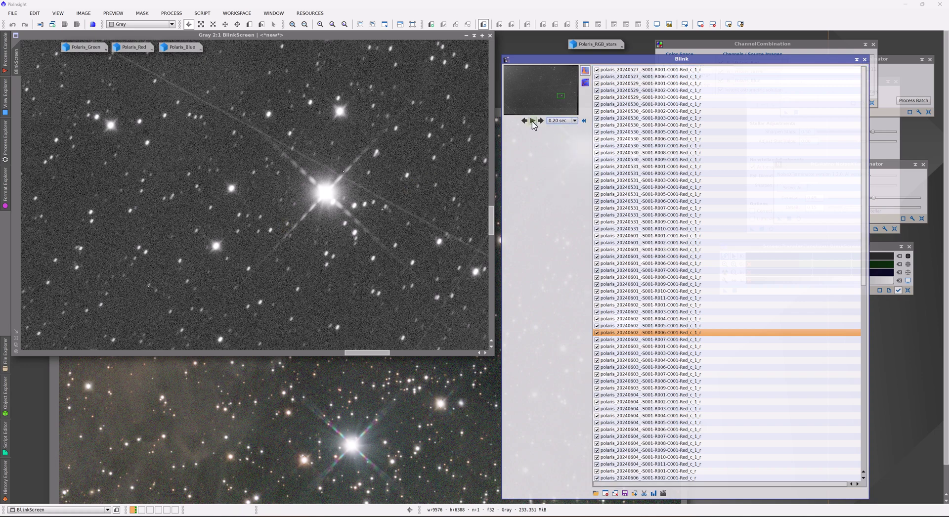
left_click(532, 120)
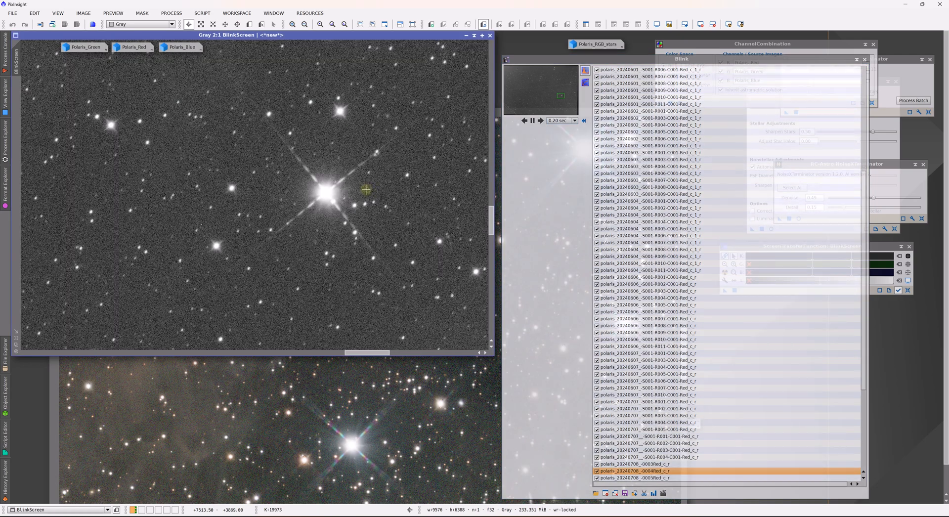
left_click(531, 120)
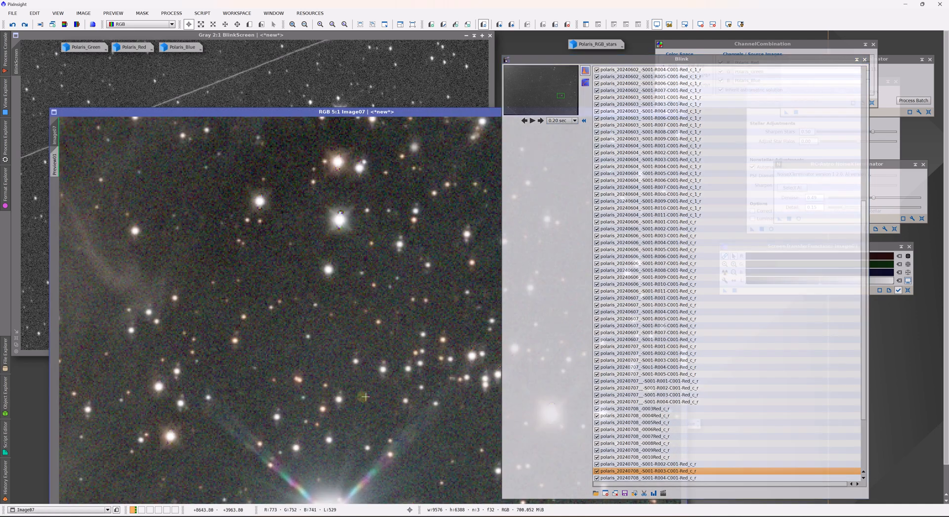
mouse_move(154, 385)
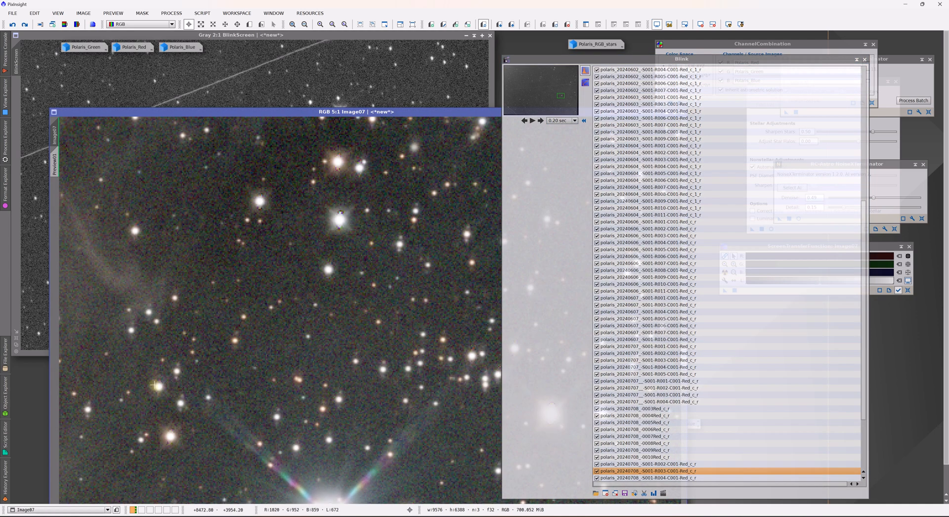
mouse_move(325, 228)
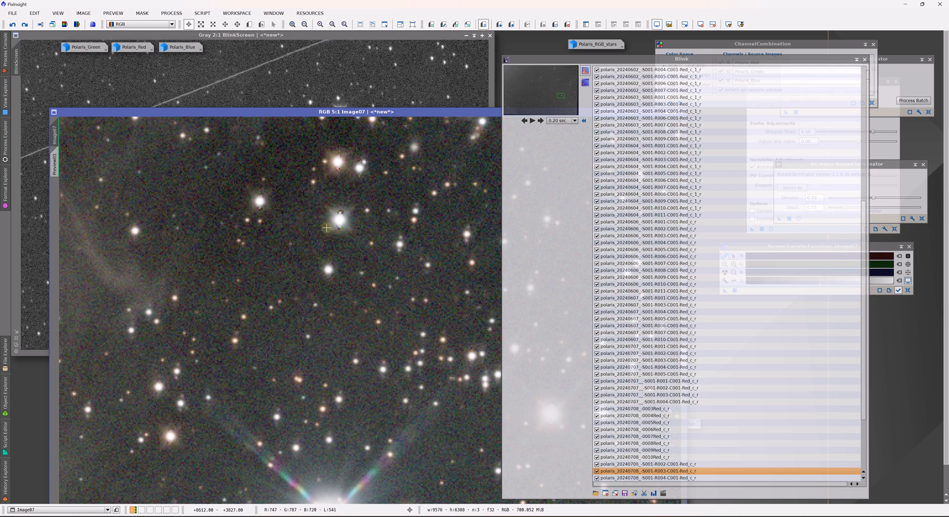
mouse_move(347, 242)
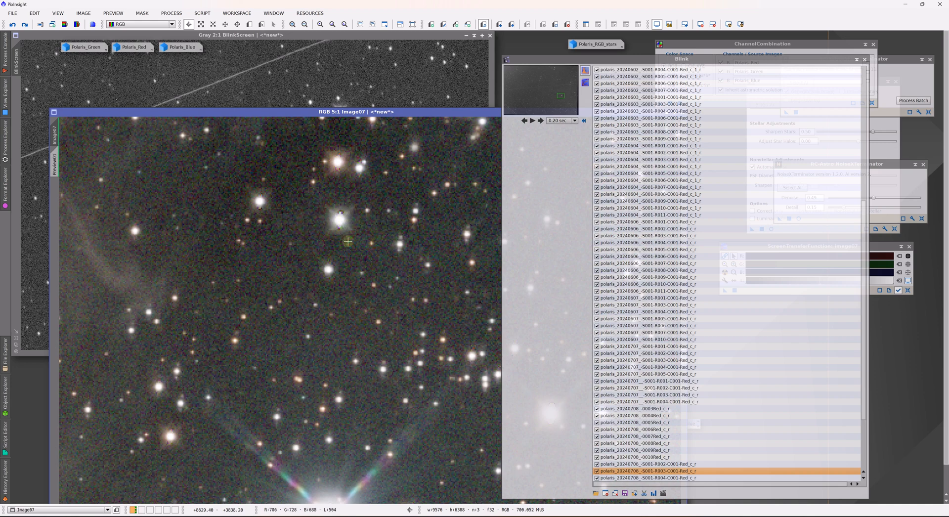
mouse_move(459, 311)
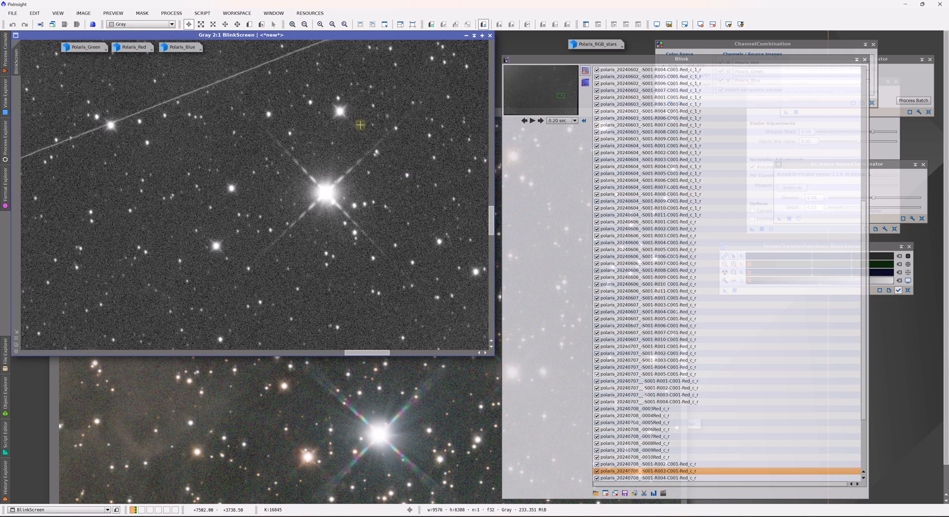
mouse_move(300, 147)
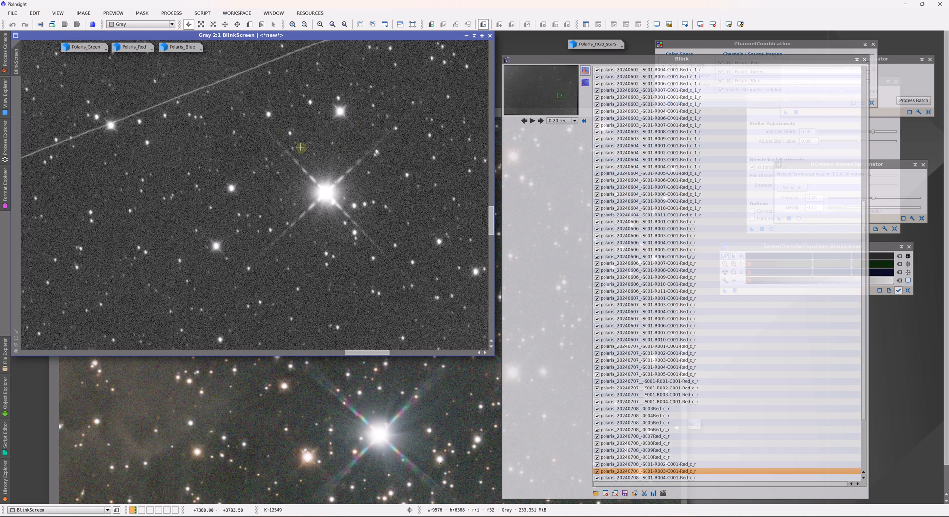
mouse_move(310, 204)
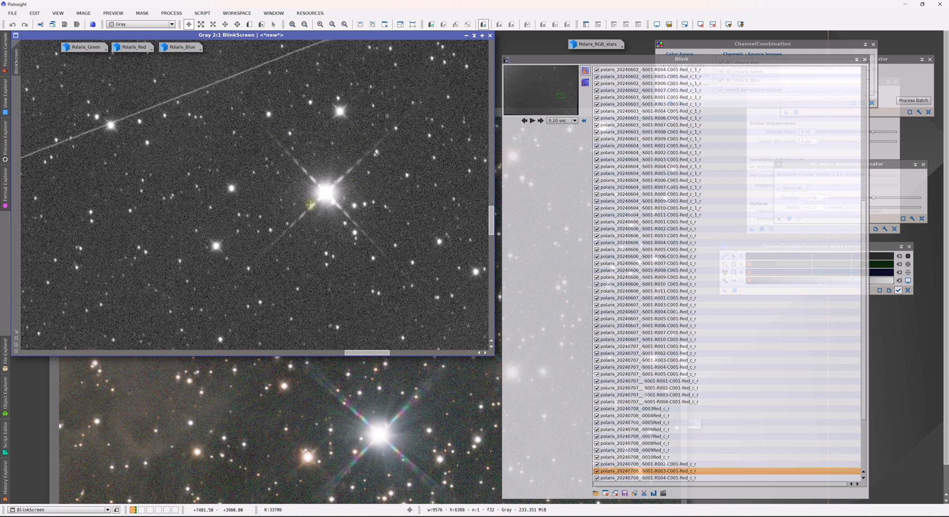
mouse_move(334, 205)
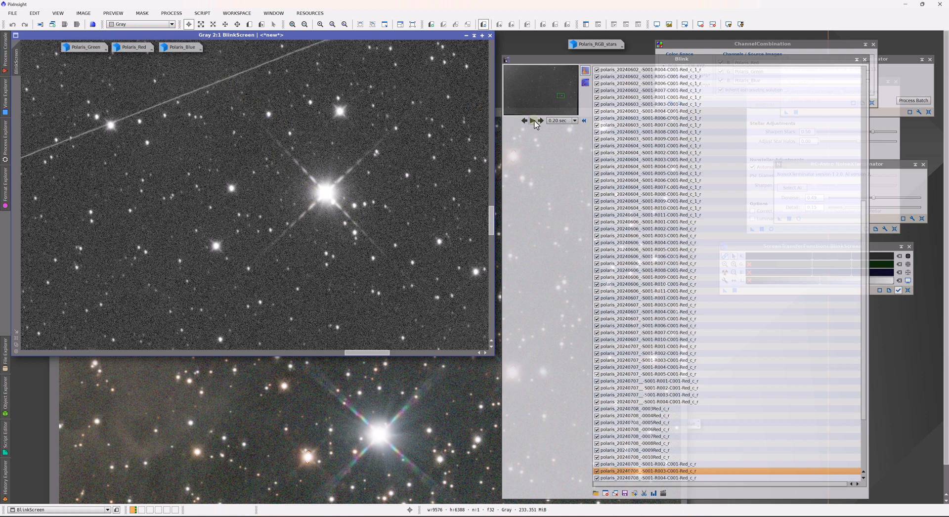
Step: Advance manually through eight Red subframes to compare trailed stars and changing spikes
left_click(531, 121)
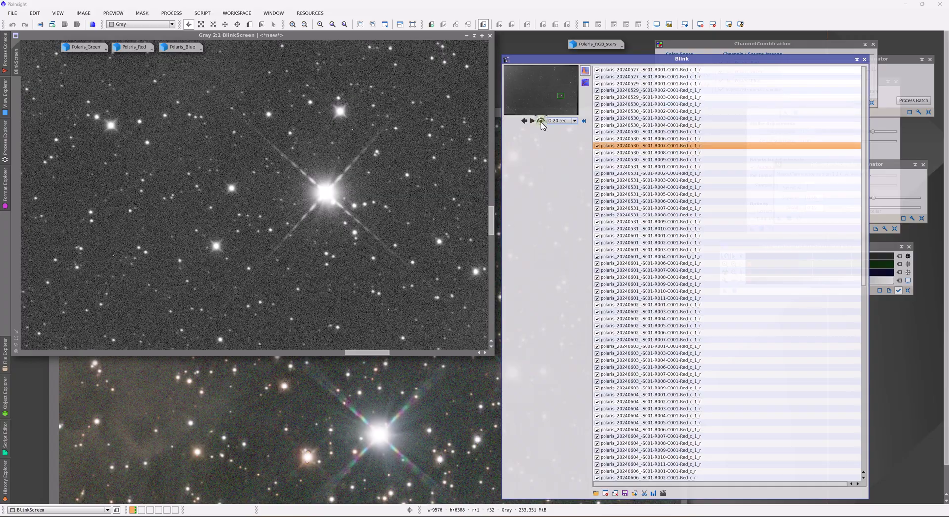
left_click(531, 121)
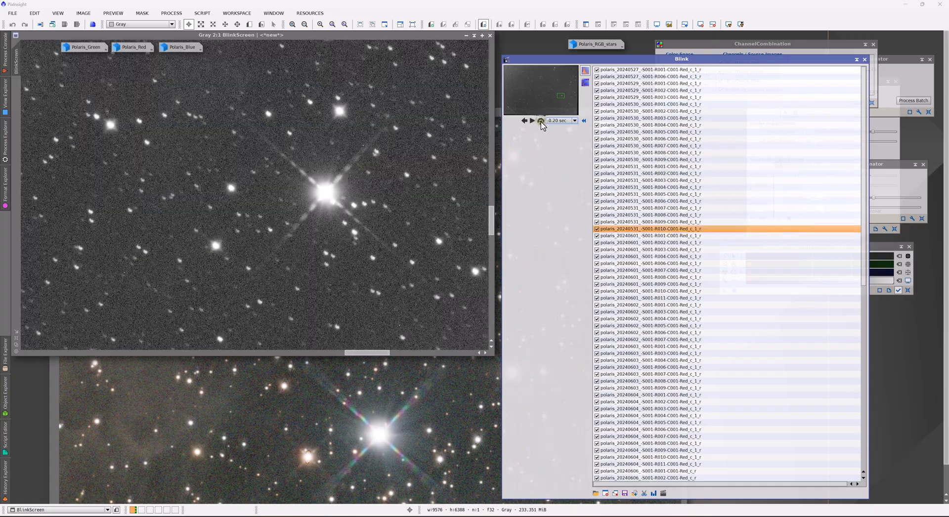
left_click(530, 121)
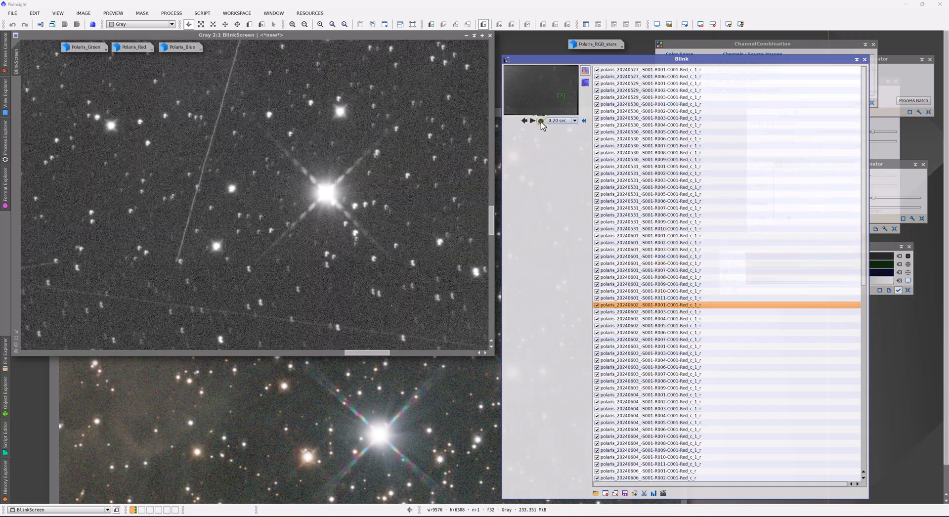
left_click(531, 120)
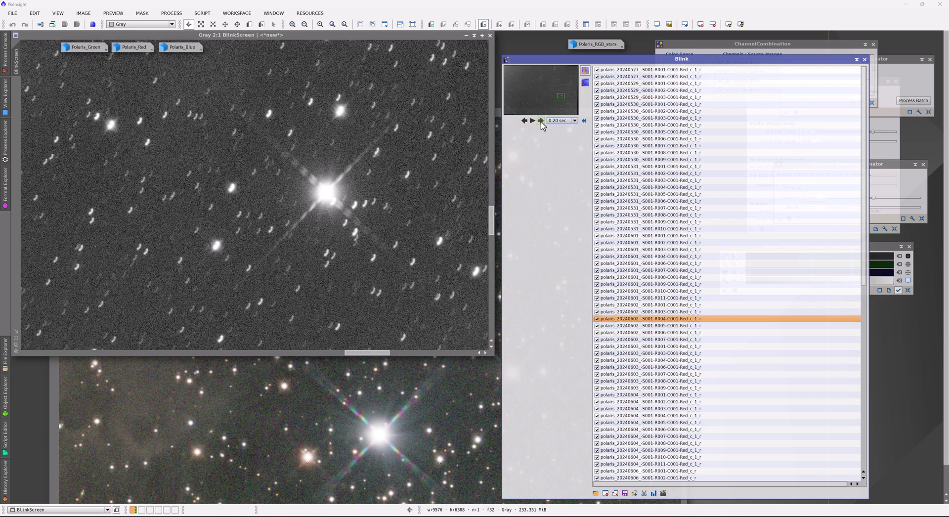
left_click(532, 121)
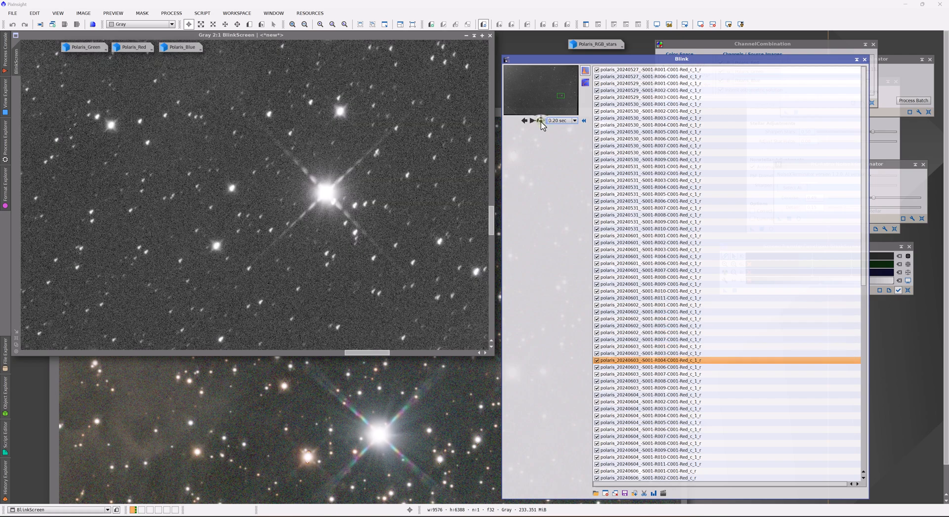
left_click(531, 120)
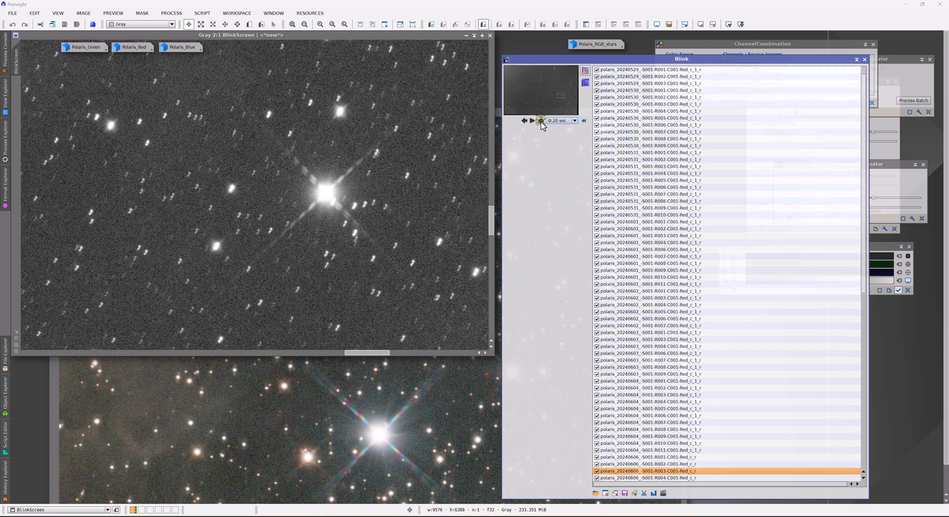
left_click(531, 121)
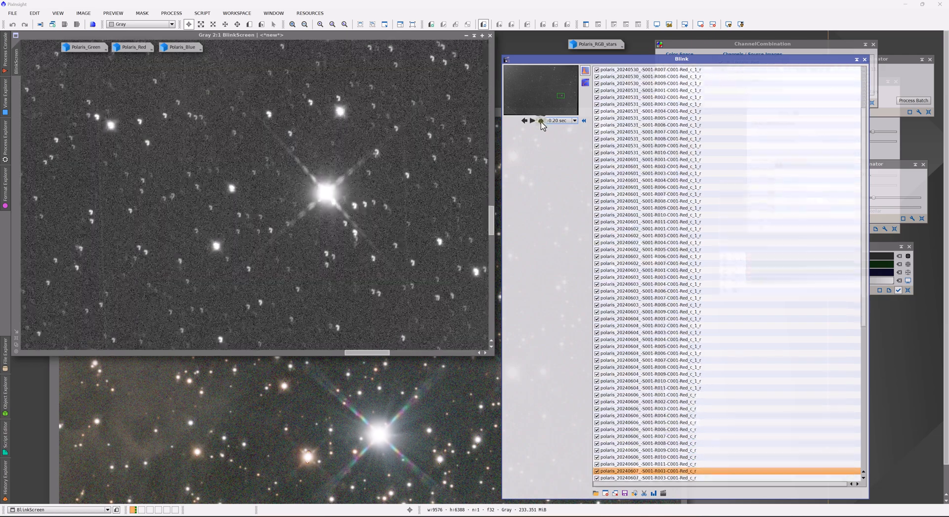
left_click(531, 121)
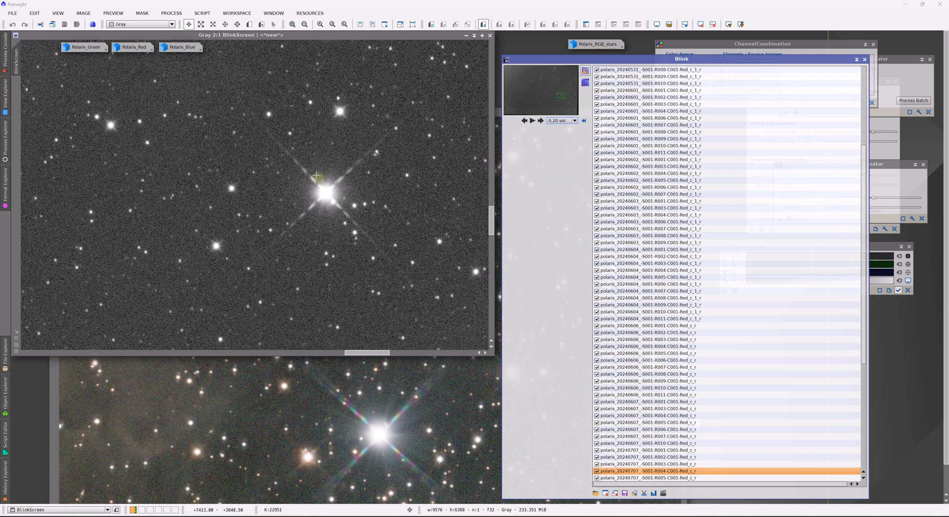
mouse_move(415, 85)
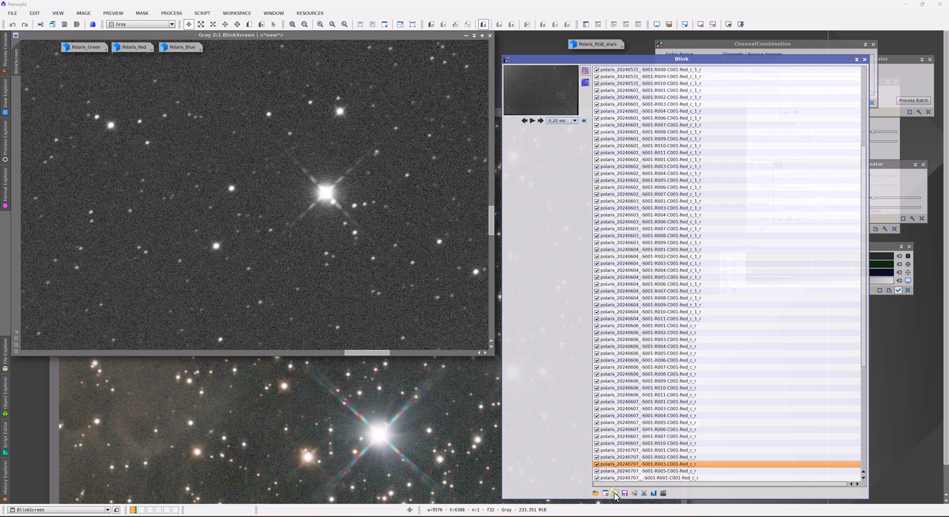
Step: From Blink's Add Images dialog, navigate to the Polaris project's stars folder
left_click(604, 493)
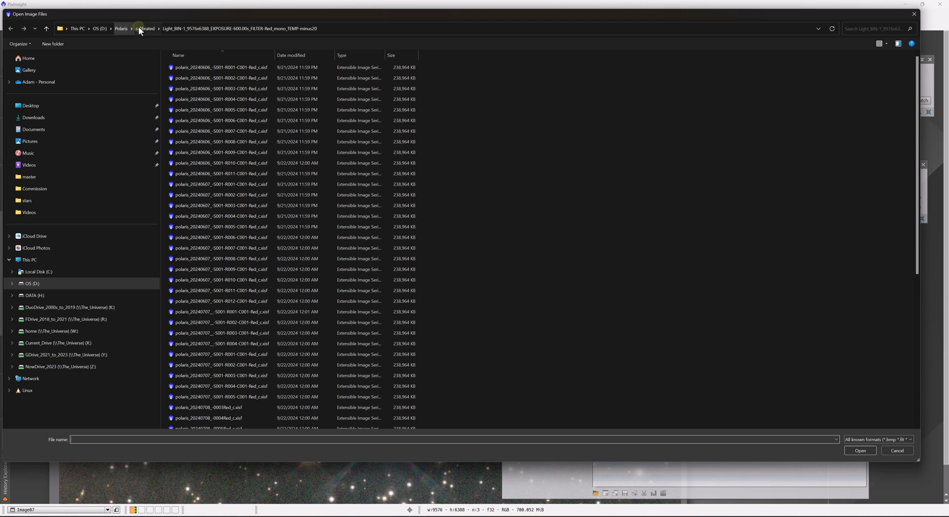
left_click(120, 29)
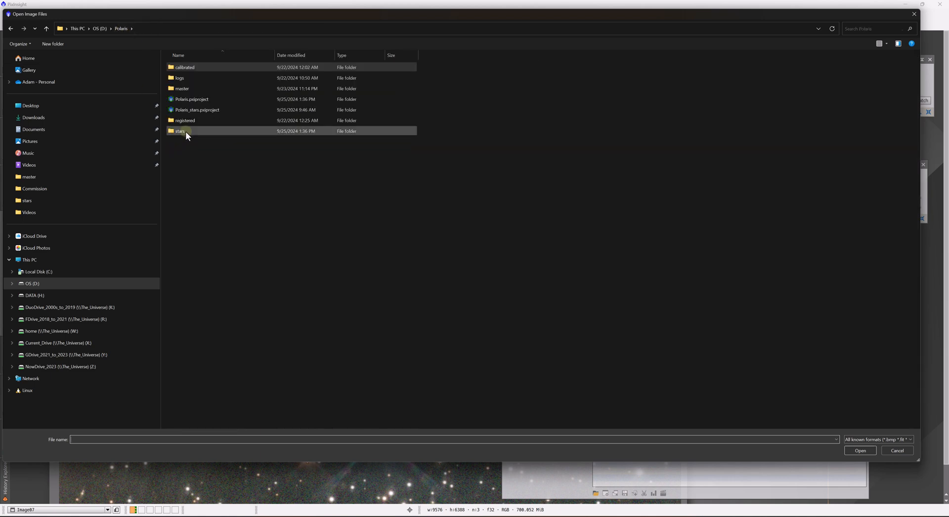
double_click(180, 131)
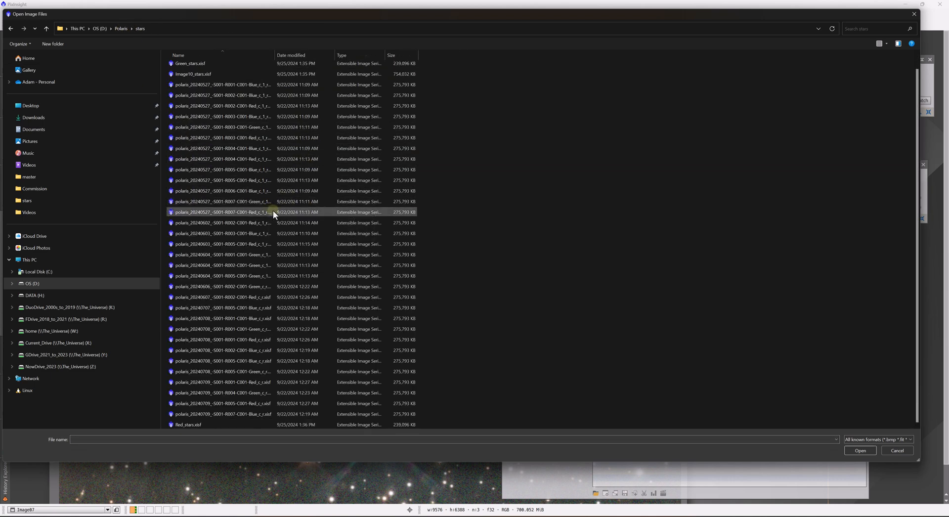
scroll("up", 3)
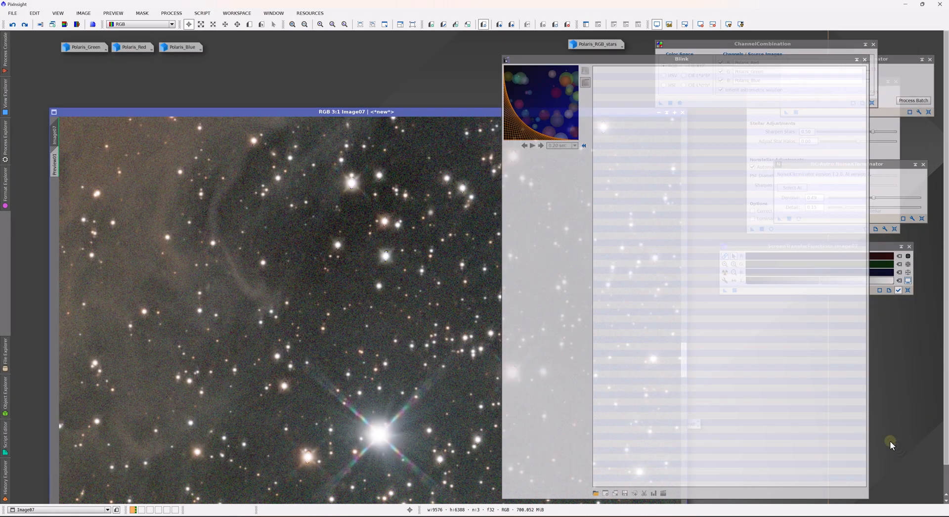
mouse_move(395, 256)
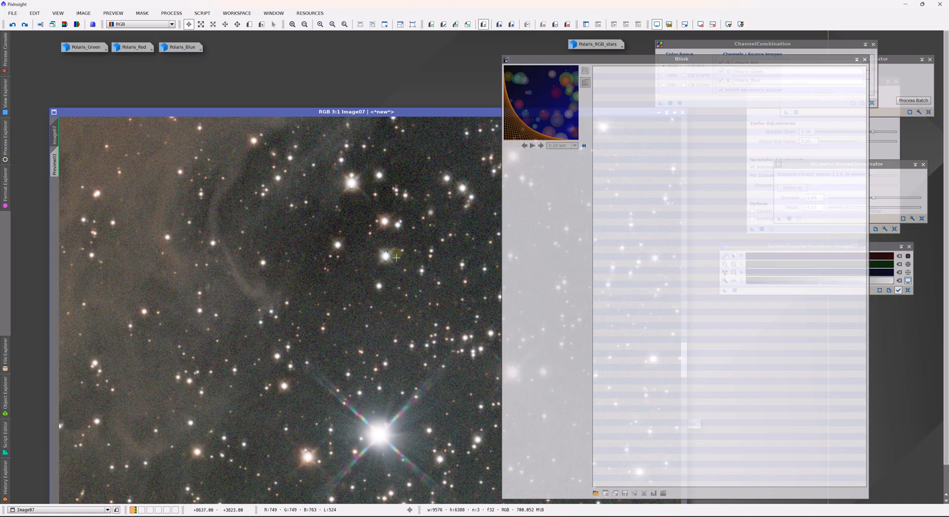
mouse_move(405, 231)
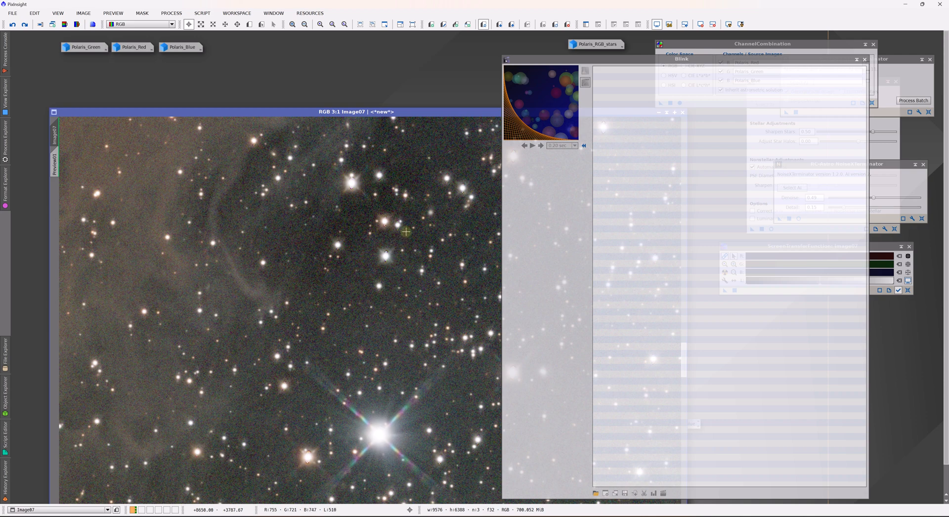
mouse_move(406, 231)
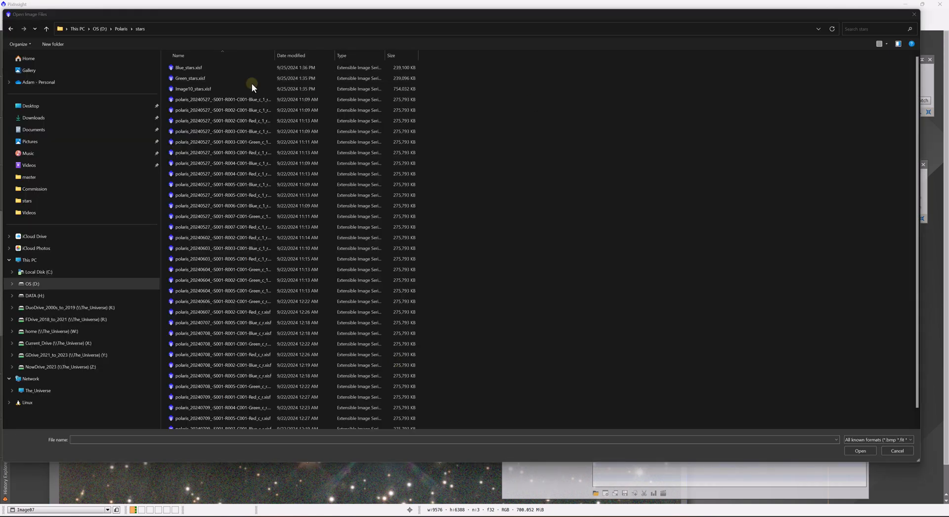
Step: Load Green_stars.xisf and zoom to 1:1 on the bright star's clean spikes
left_click(191, 77)
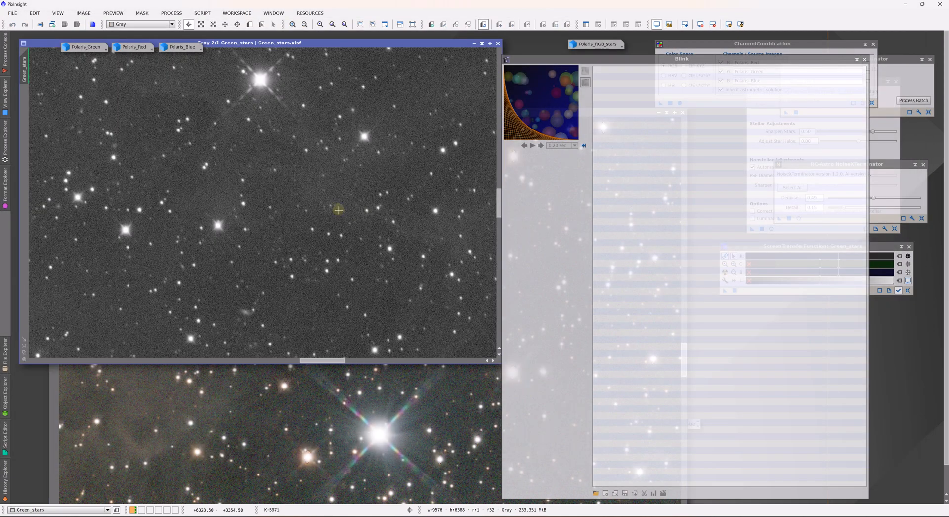
mouse_move(339, 288)
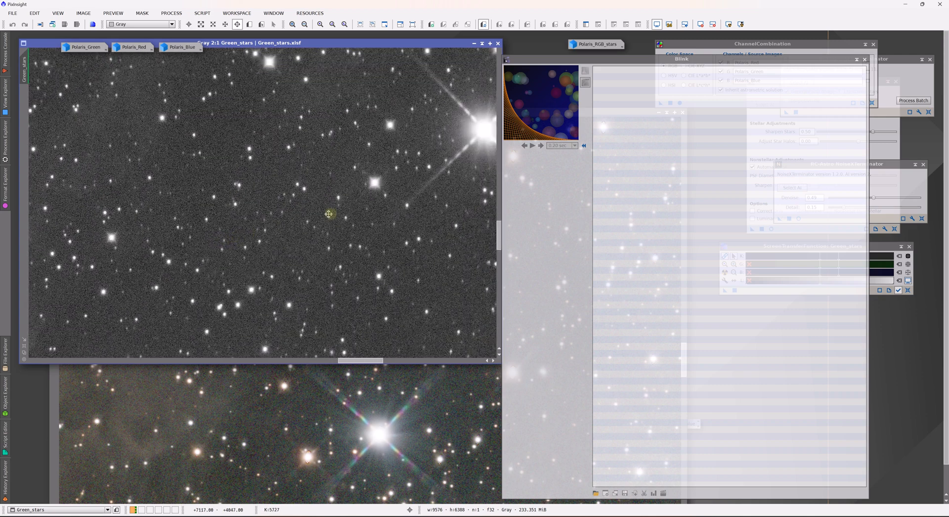
mouse_move(442, 180)
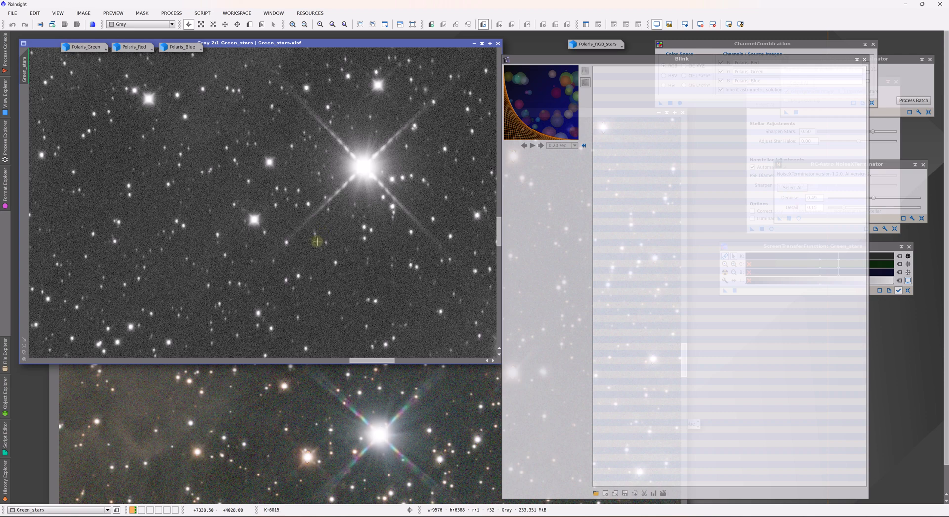
left_click(303, 24)
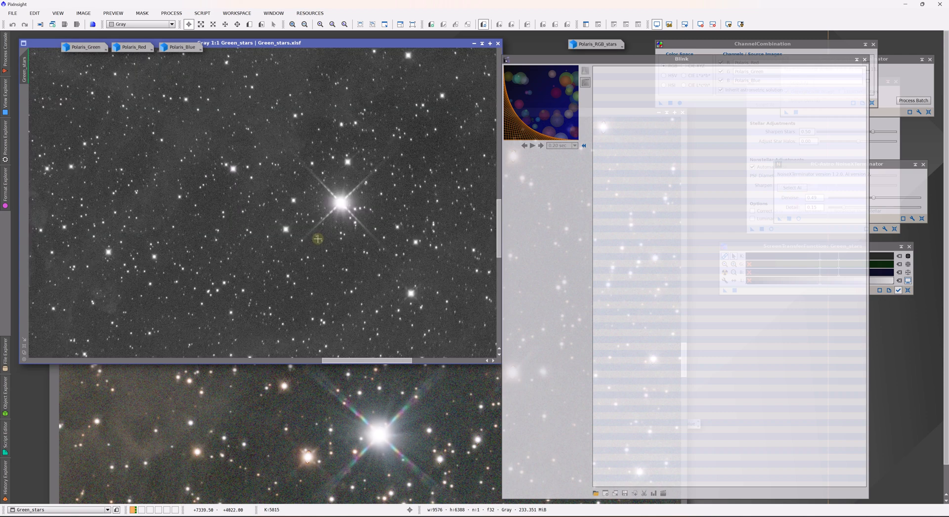